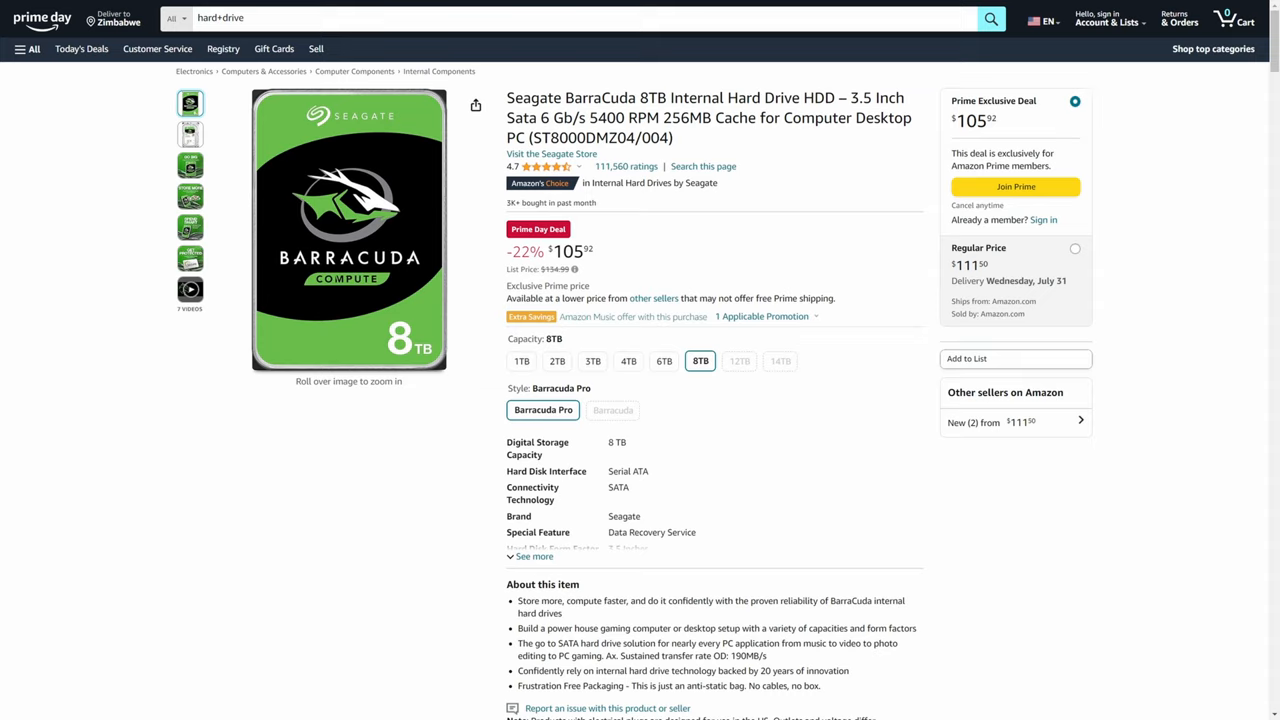
Browse the Insta360 Link Standard Bundle contents on the product page
scroll("down", 3)
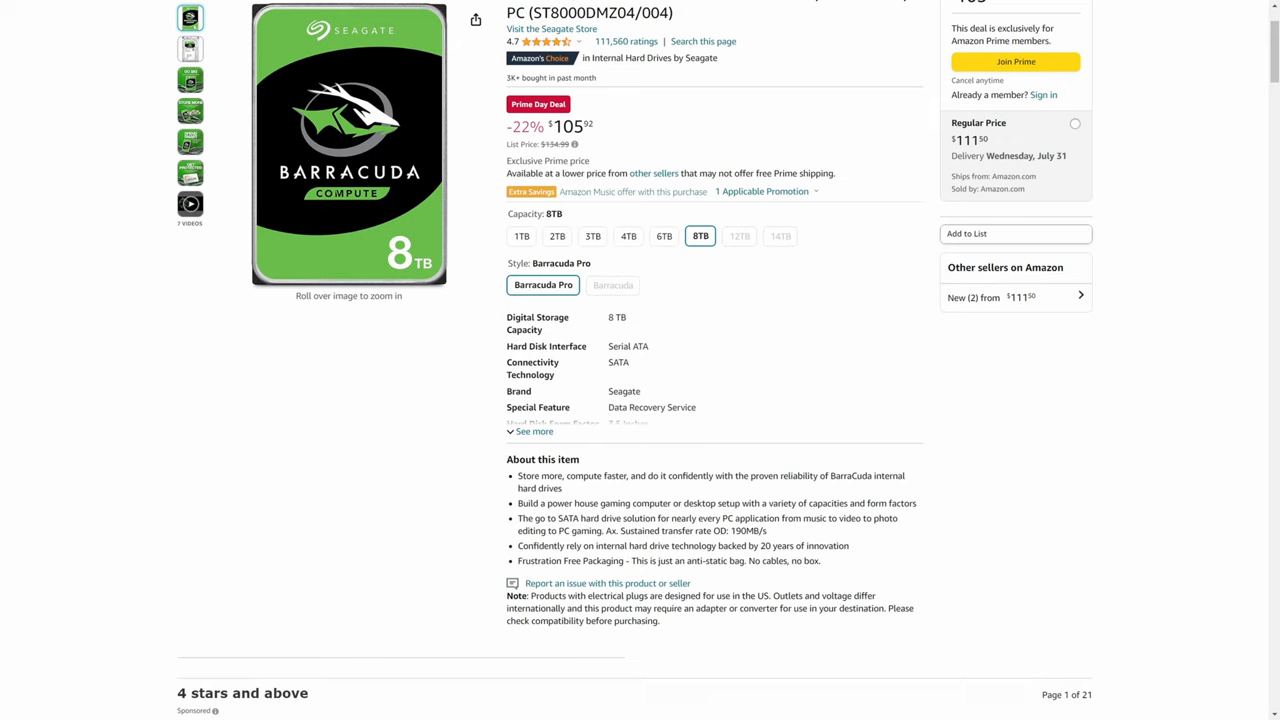
scroll("up", 3)
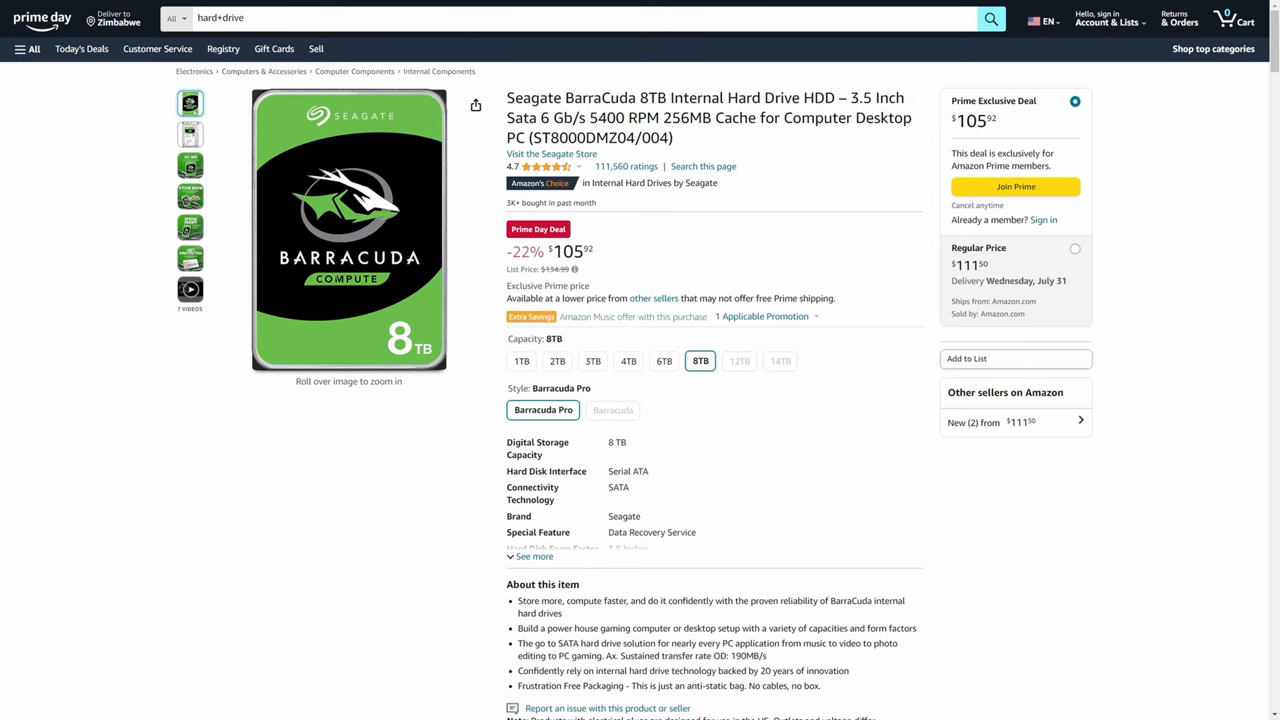
scroll("down", 3)
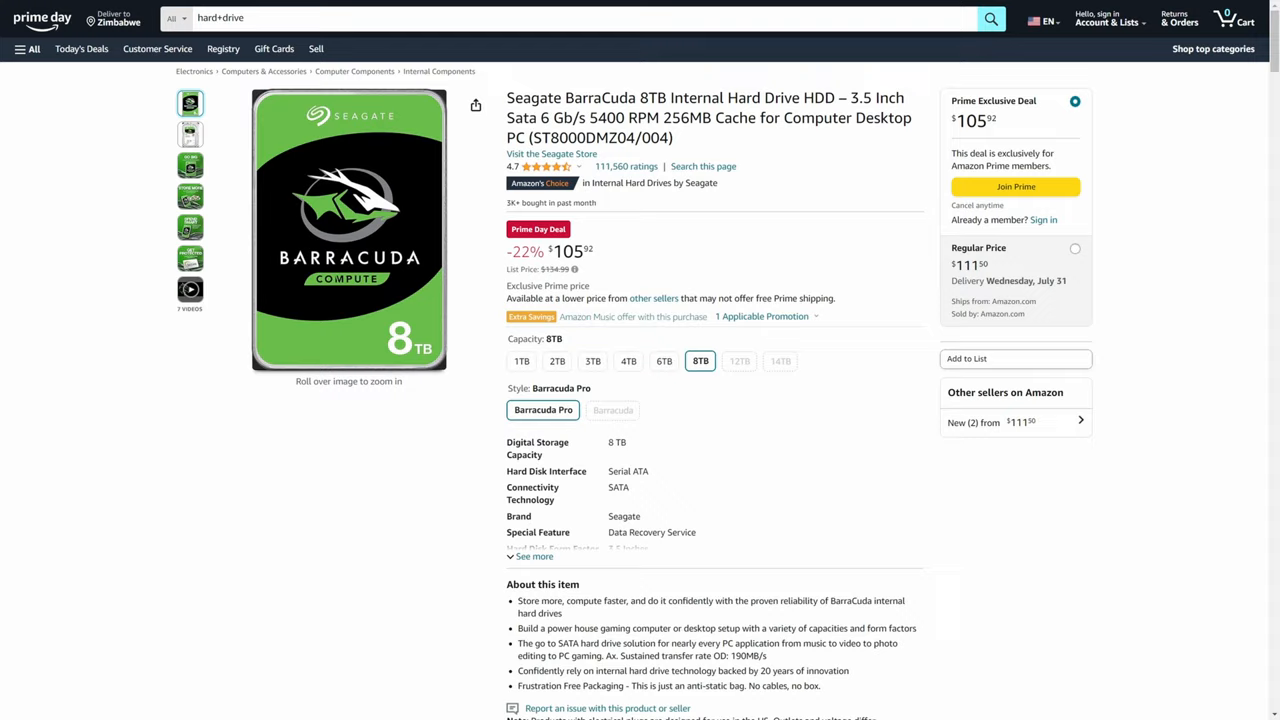
scroll("down", 3)
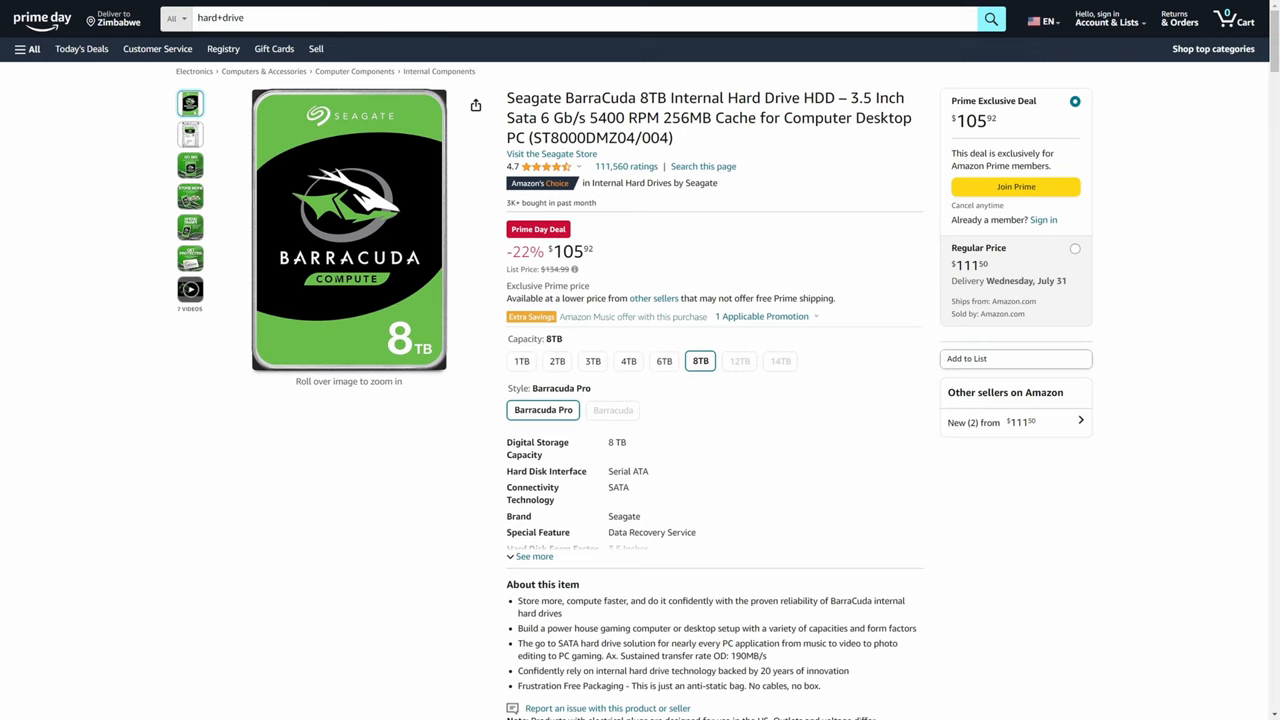
mouse_move(632, 316)
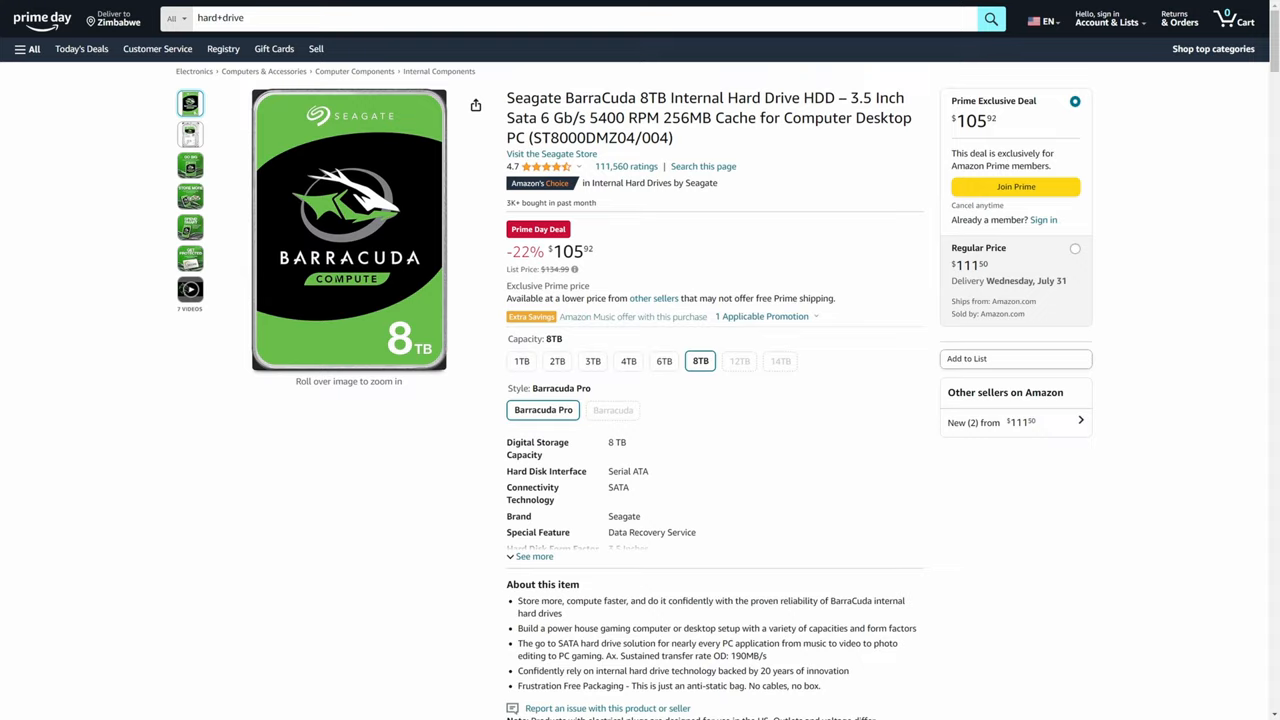
scroll("down", 3)
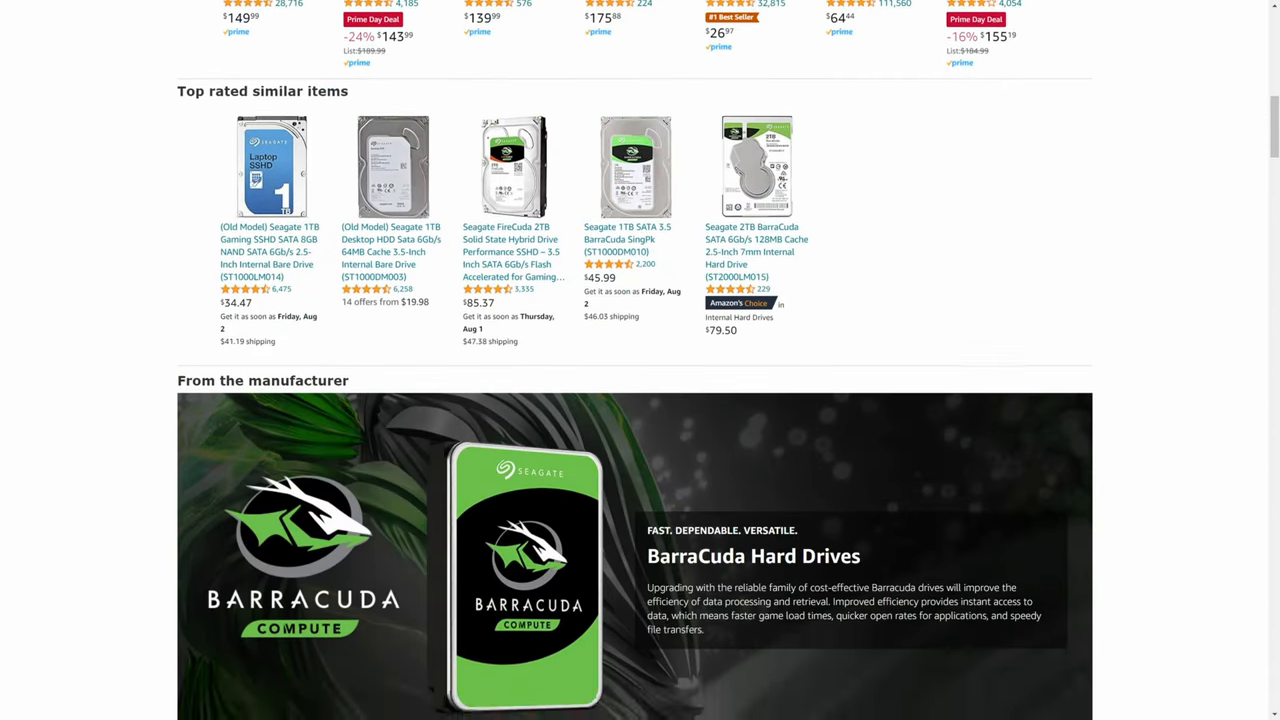
scroll("down", 3)
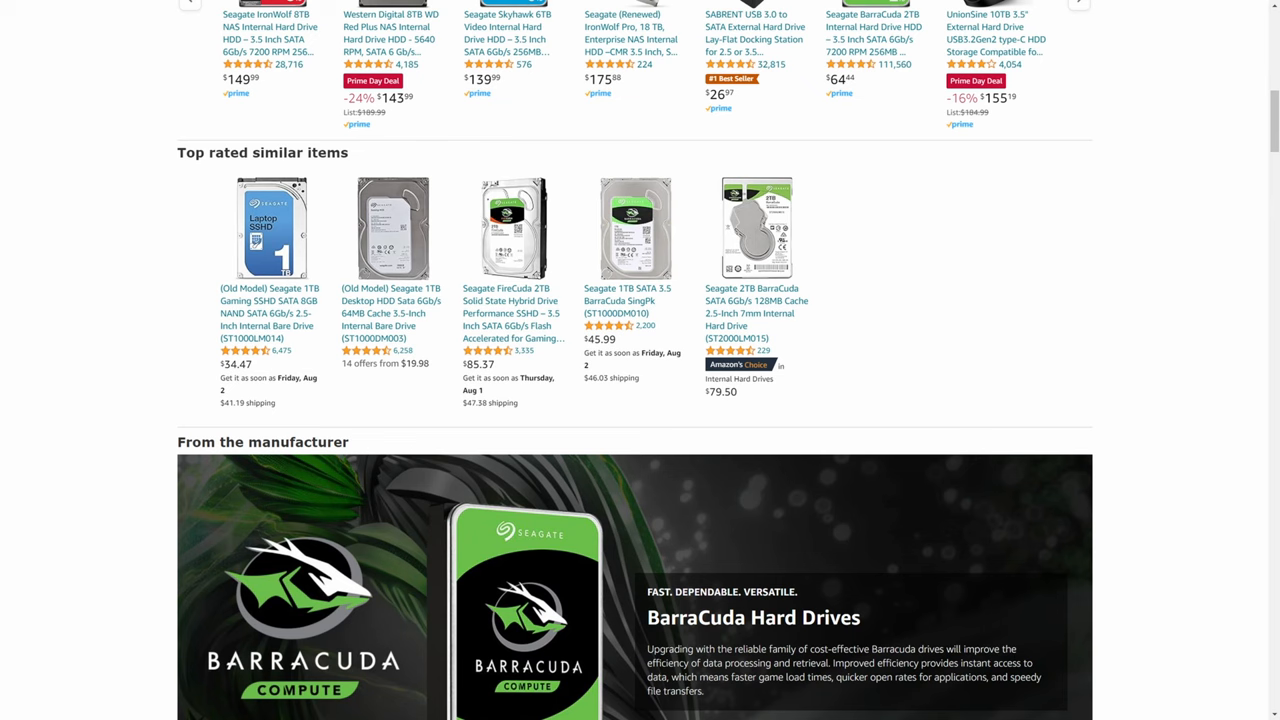
scroll("down", 3)
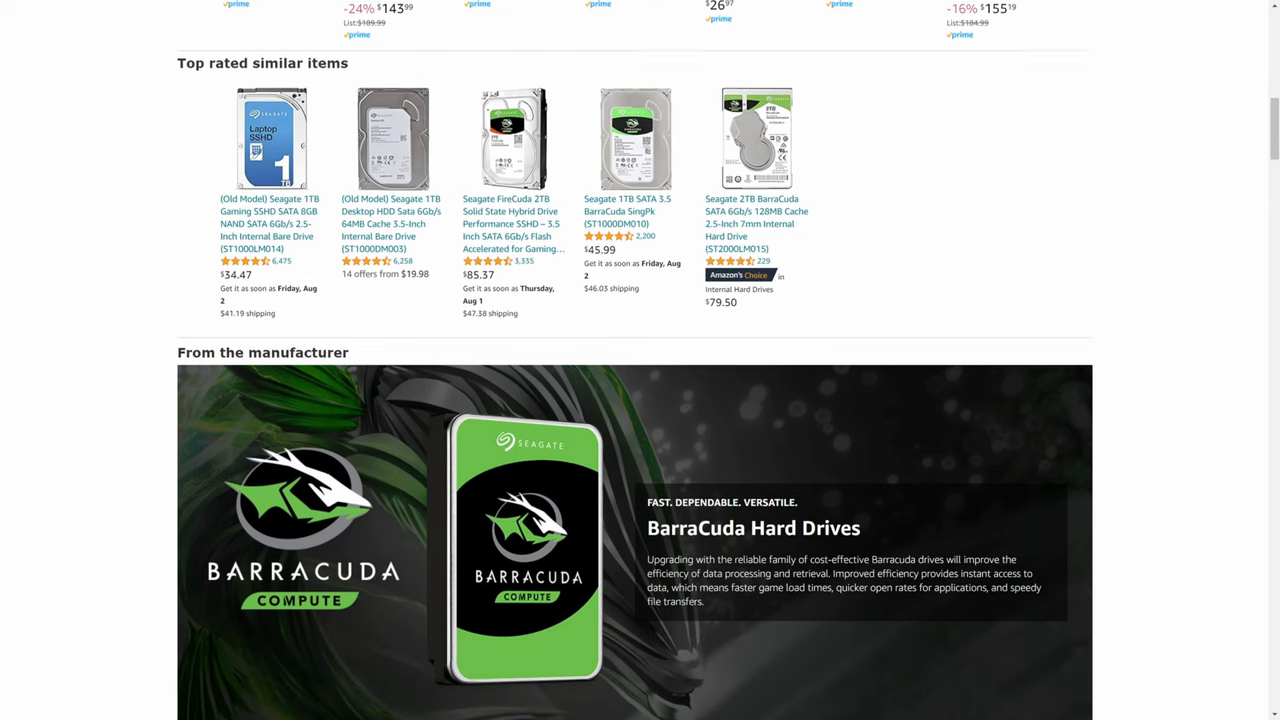
scroll("down", 3)
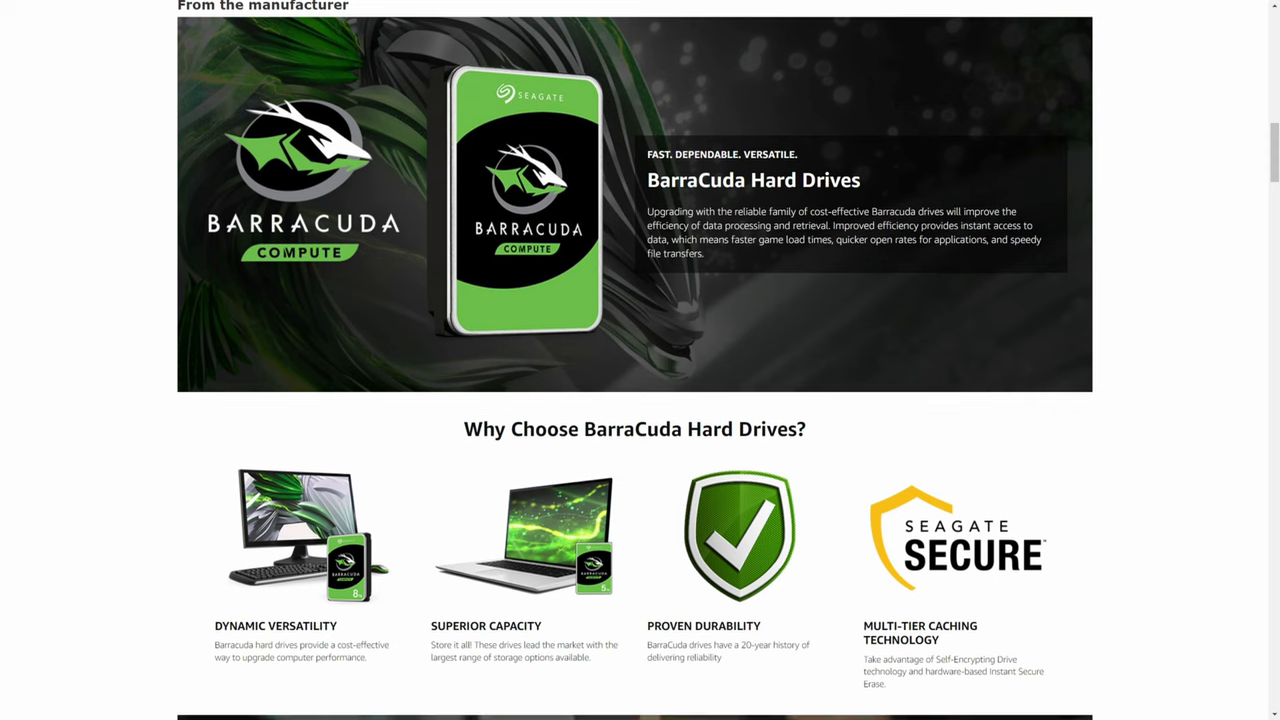
scroll("up", 3)
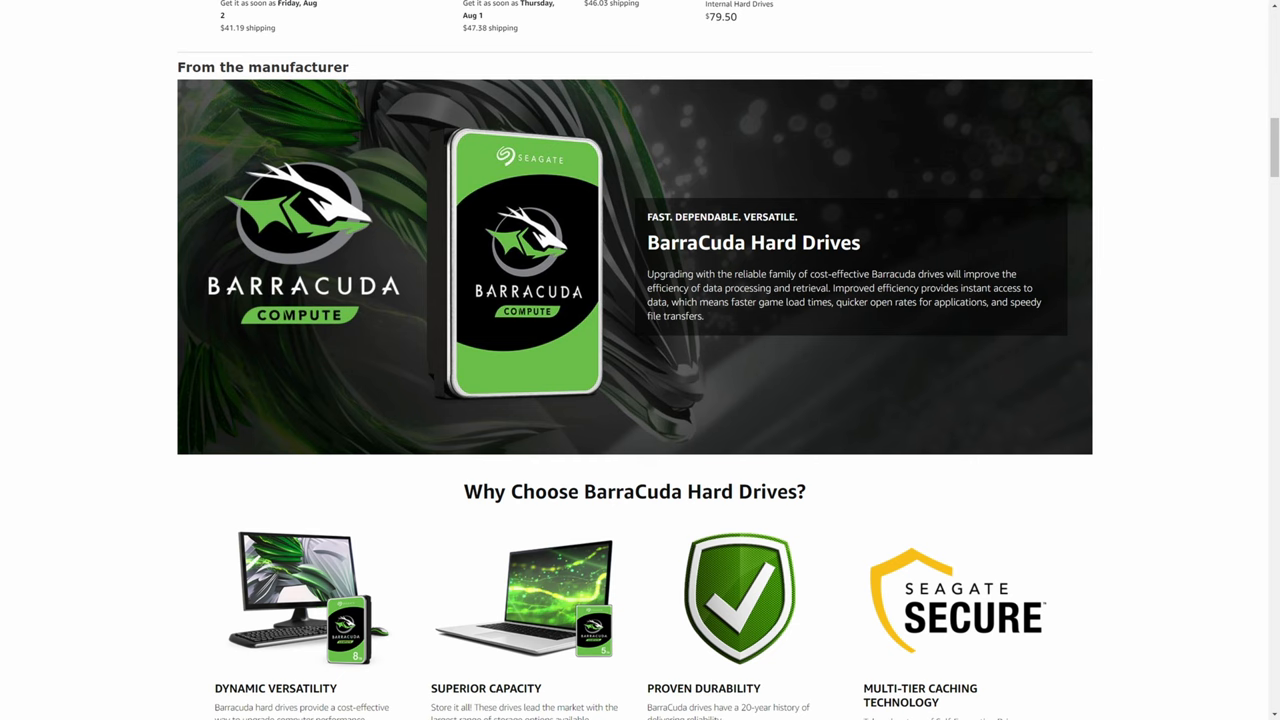
scroll("up", 3)
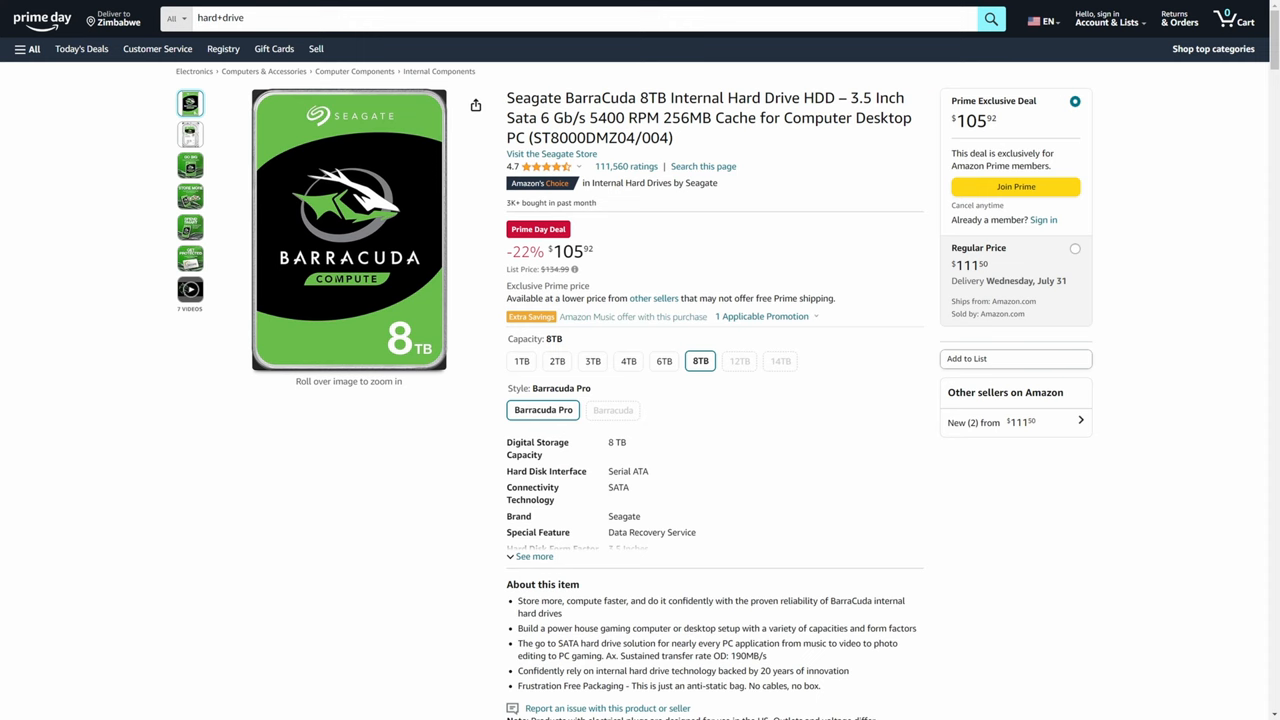
Review the free Insta360 Flask gift offer listed with the bundle
scroll("down", 3)
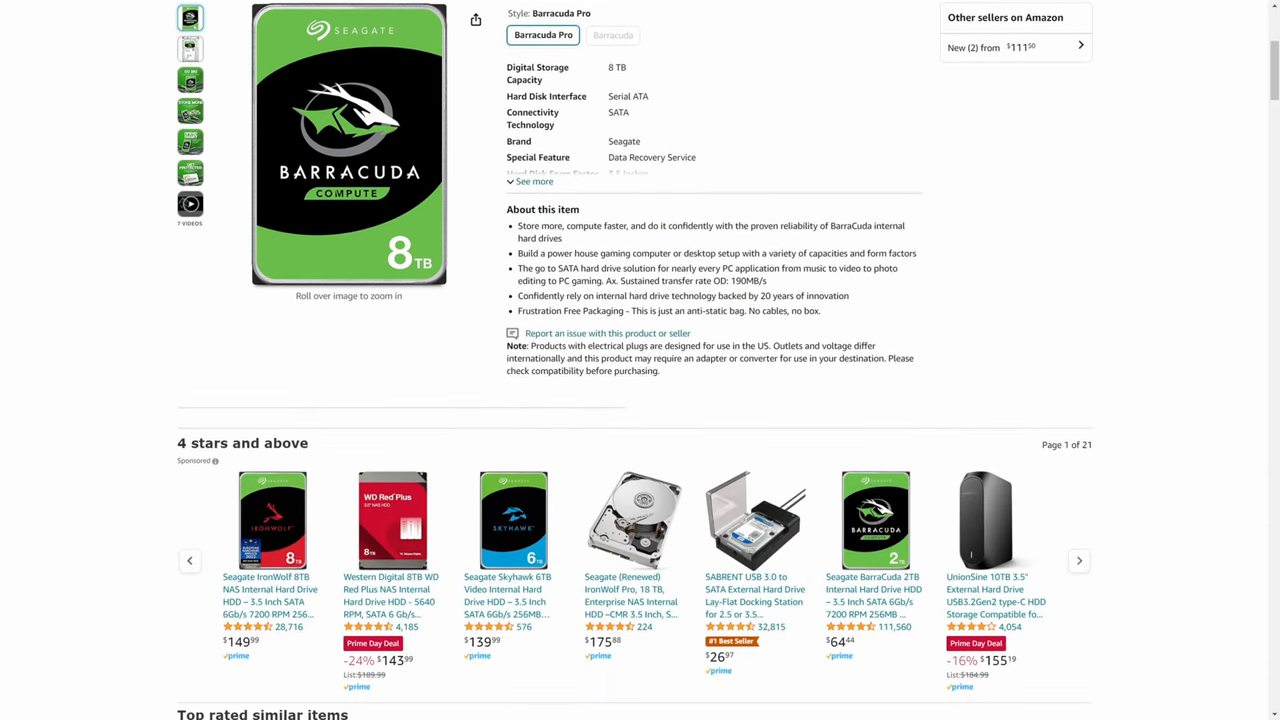
scroll("down", 3)
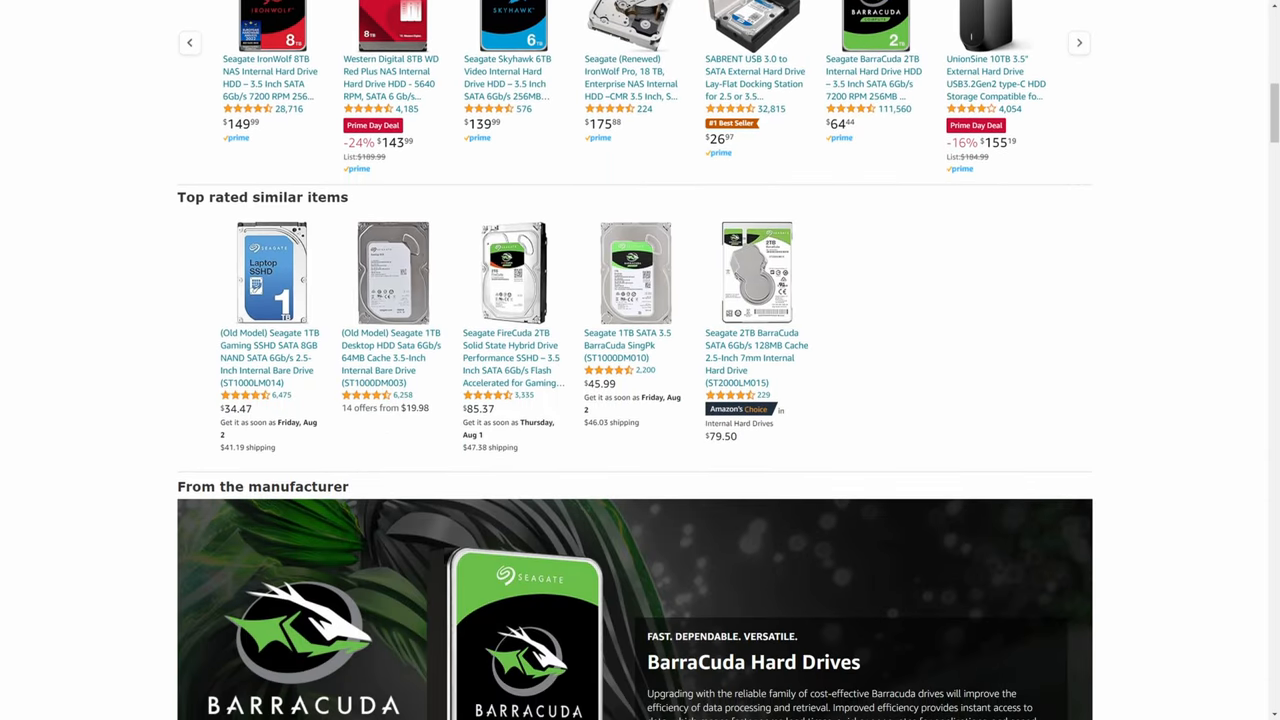
scroll("down", 3)
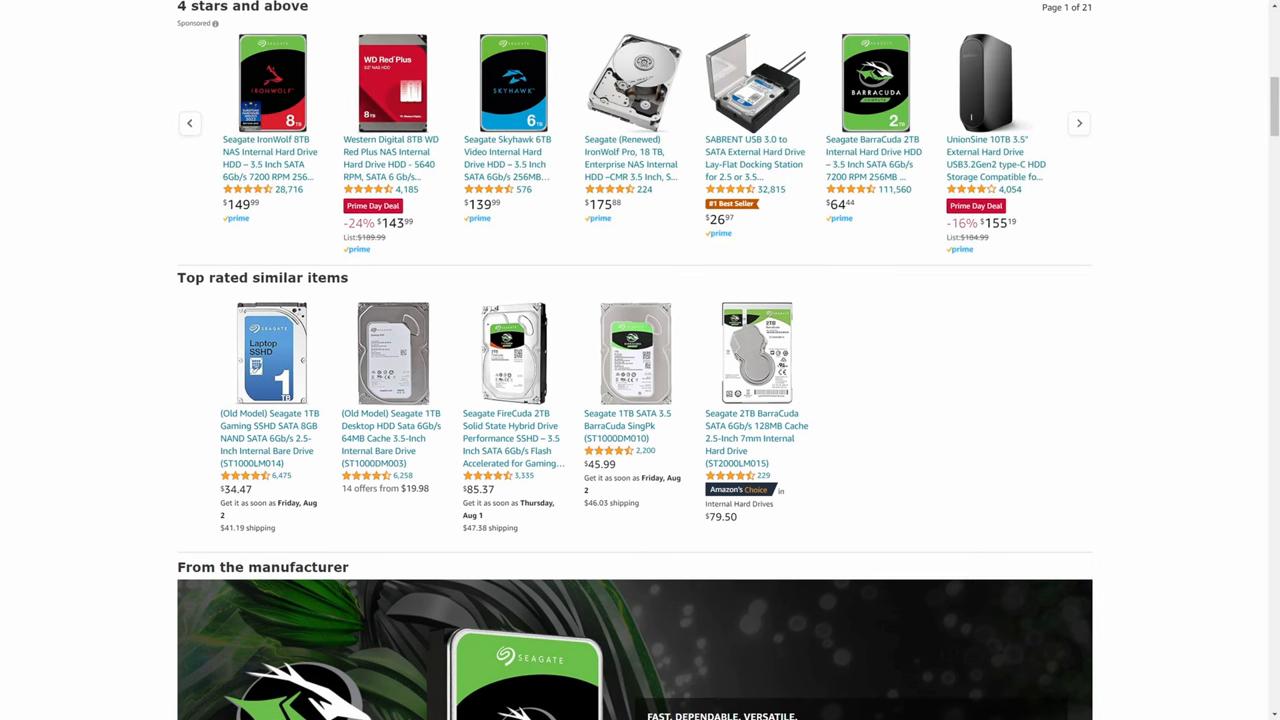
scroll("up", 3)
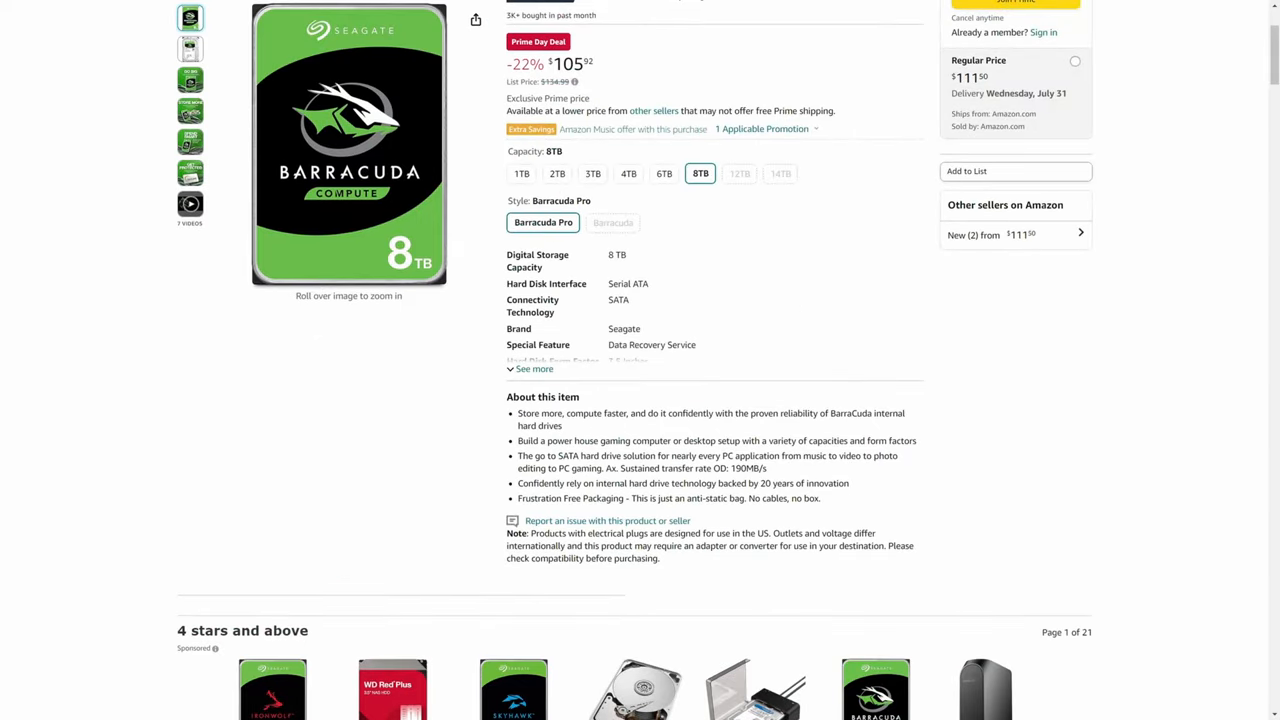
scroll("up", 3)
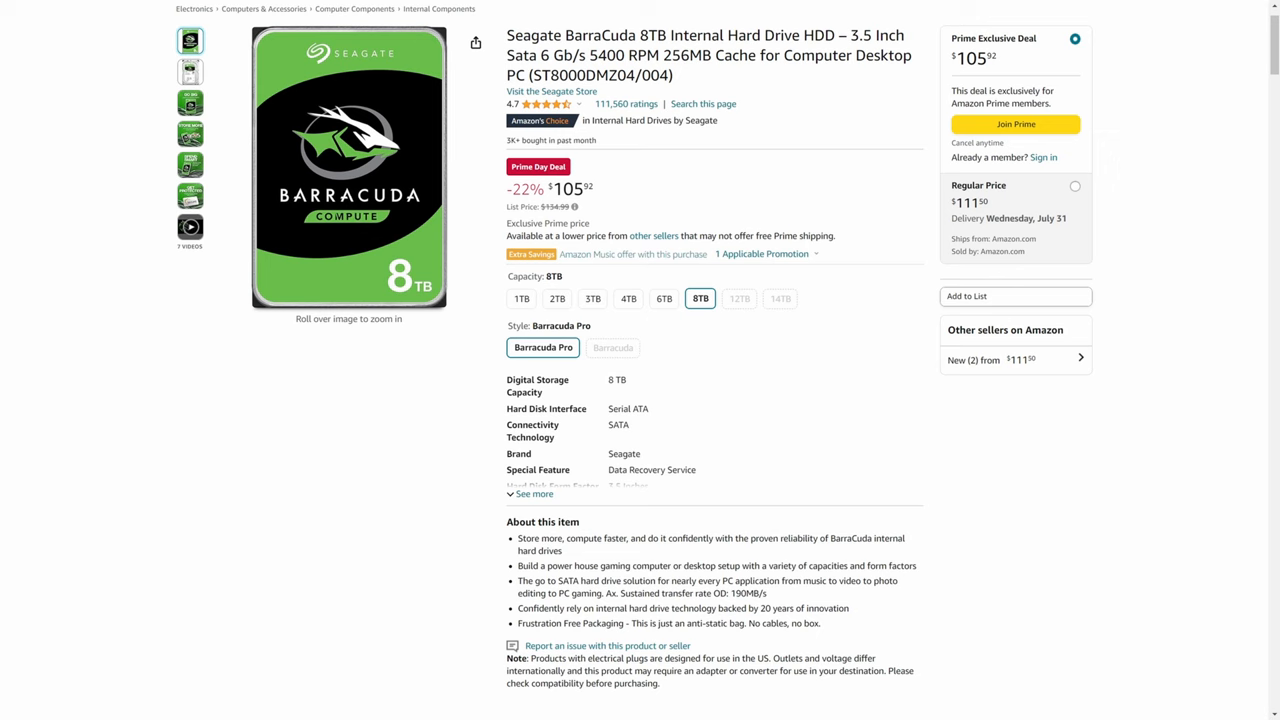
scroll("down", 3)
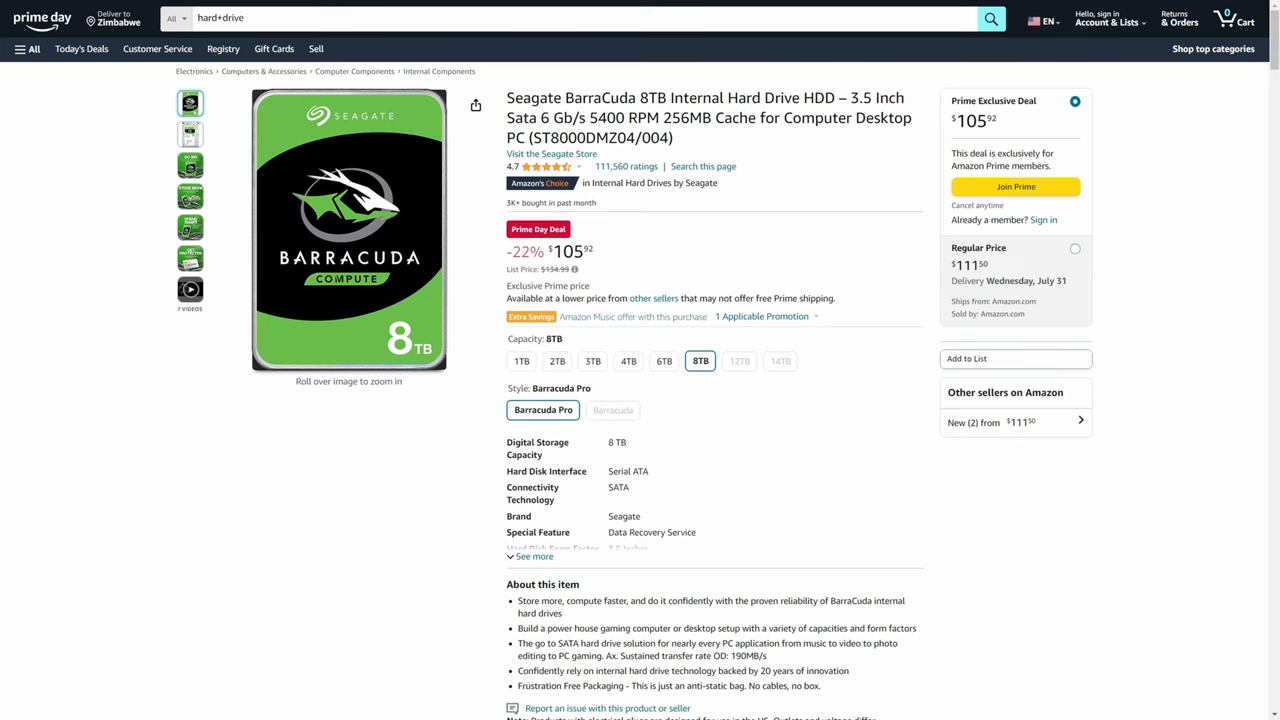
scroll("down", 3)
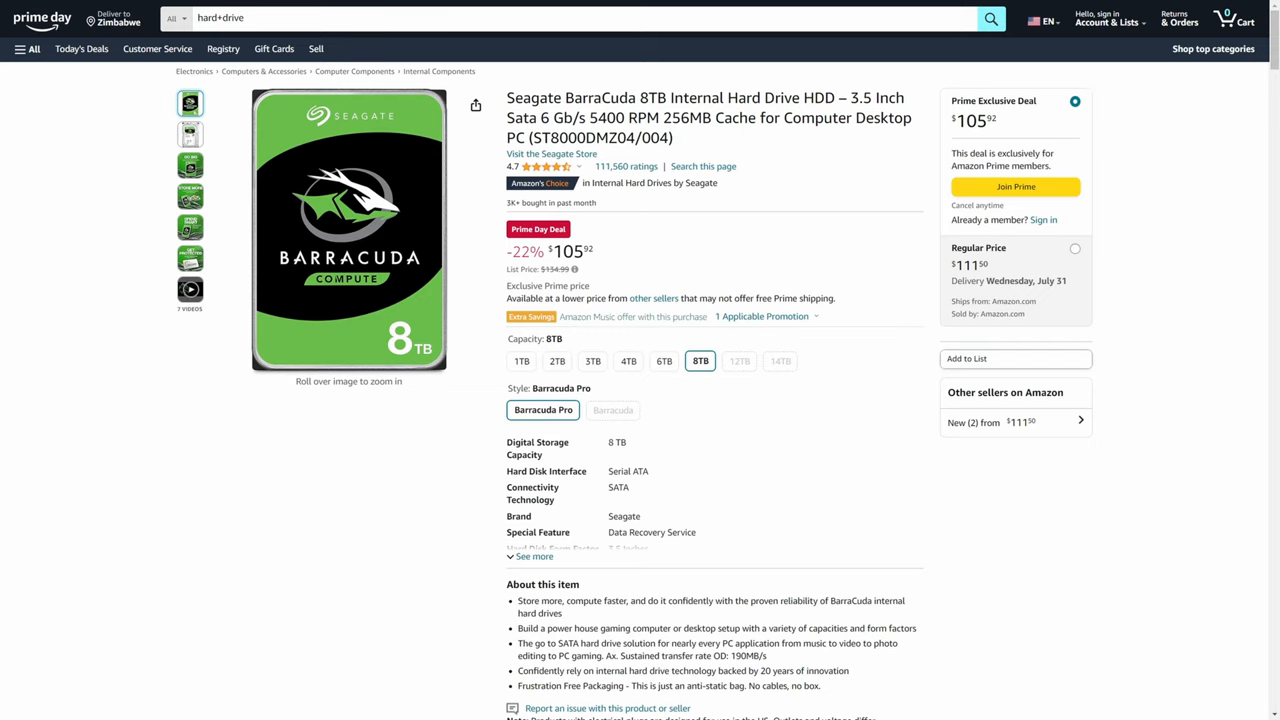
scroll("down", 3)
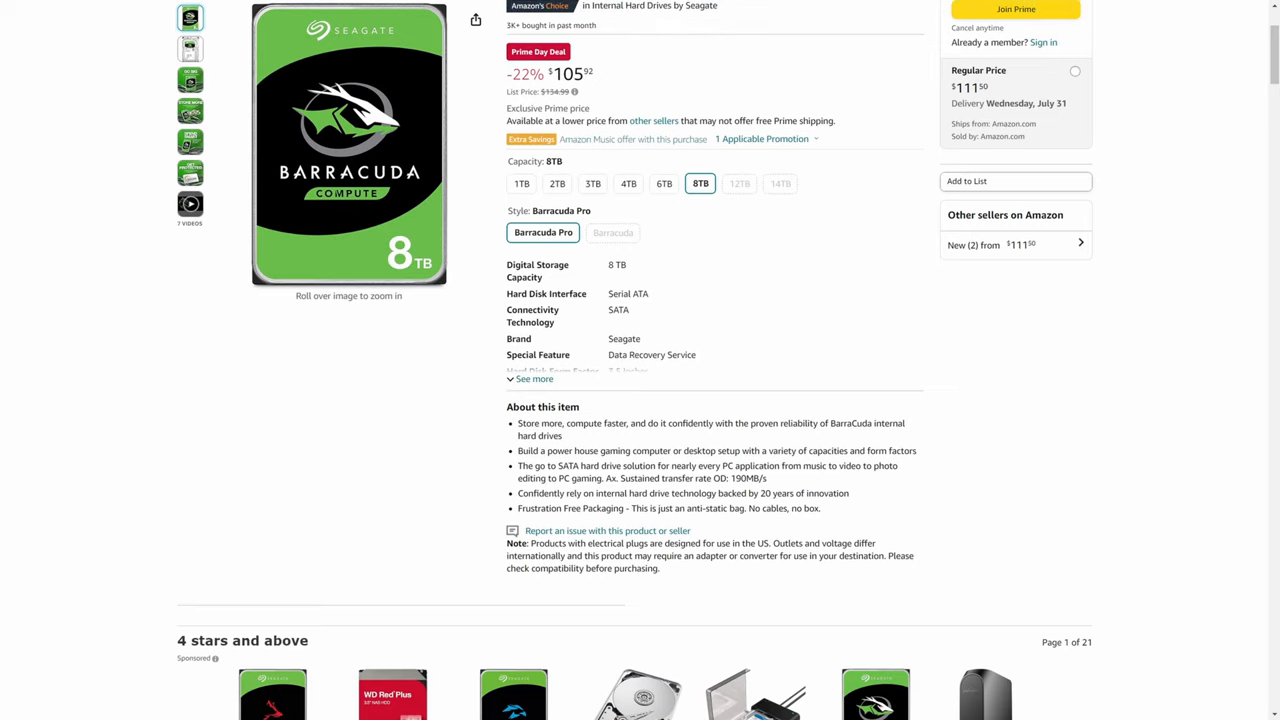
scroll("down", 3)
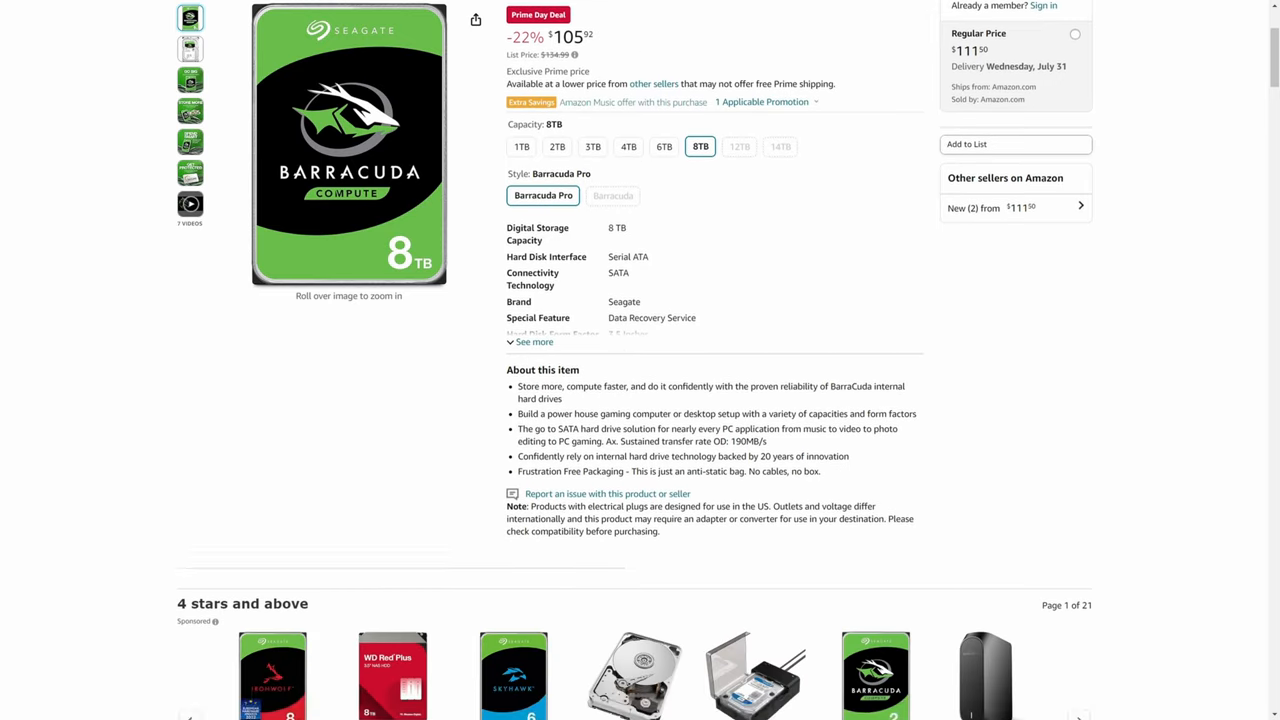
scroll("down", 3)
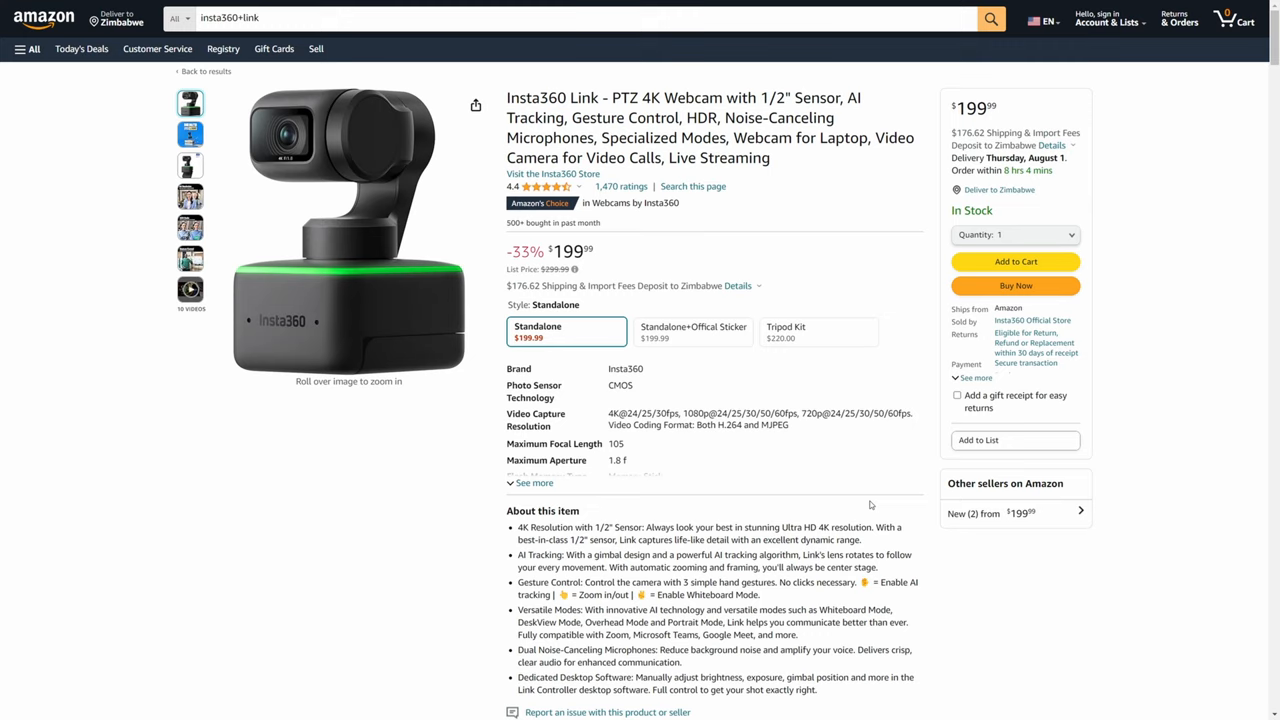
mouse_move(852, 440)
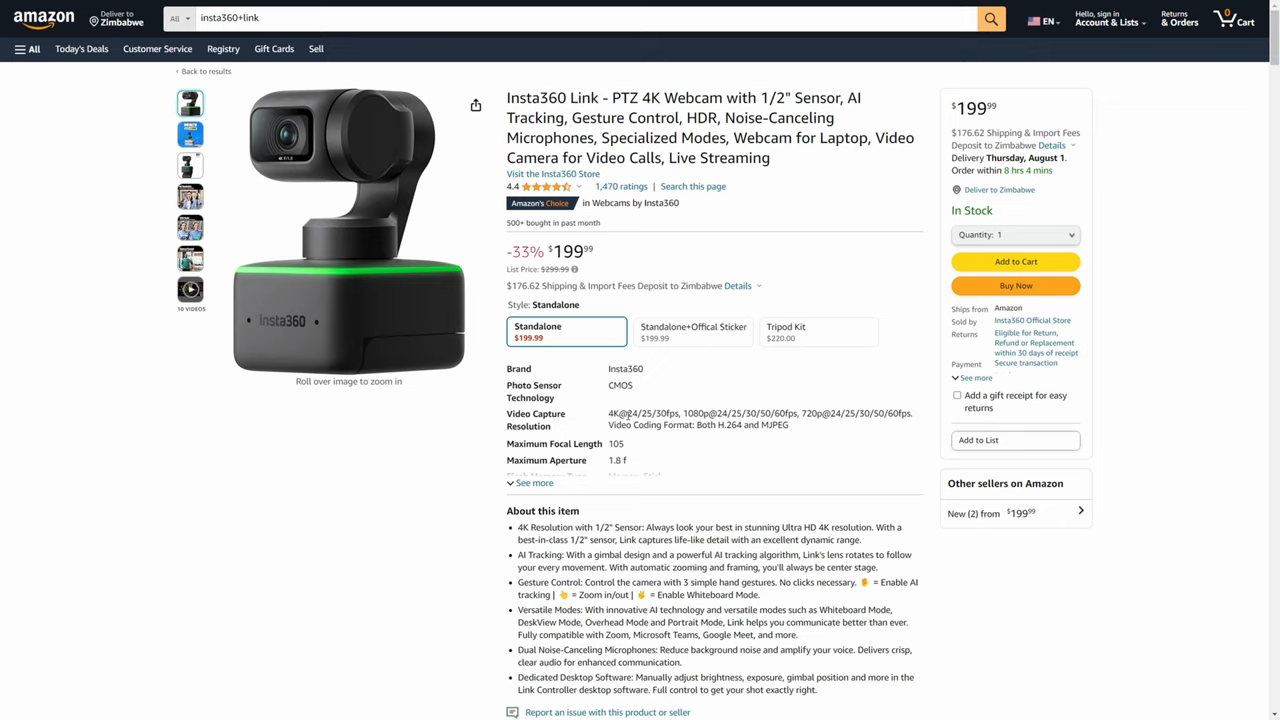
Compare the Tripod Kit bundle option, then return to the Standard Bundle
left_click(786, 332)
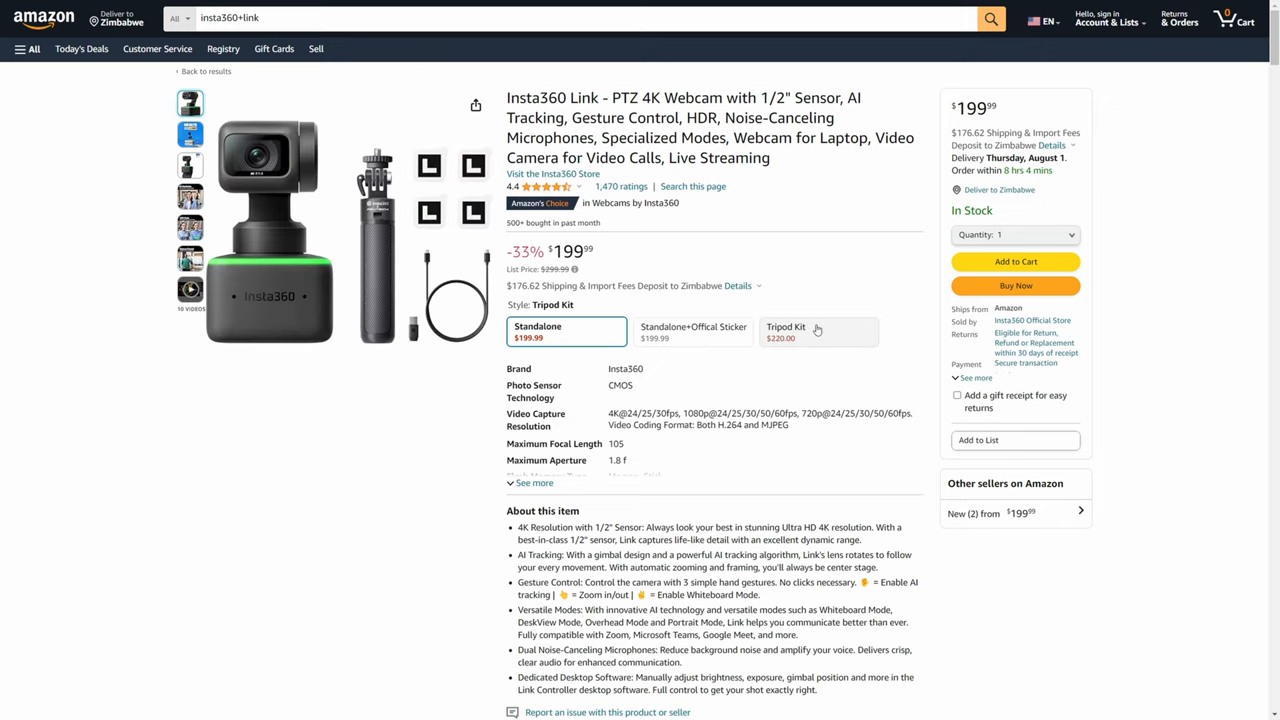
left_click(536, 332)
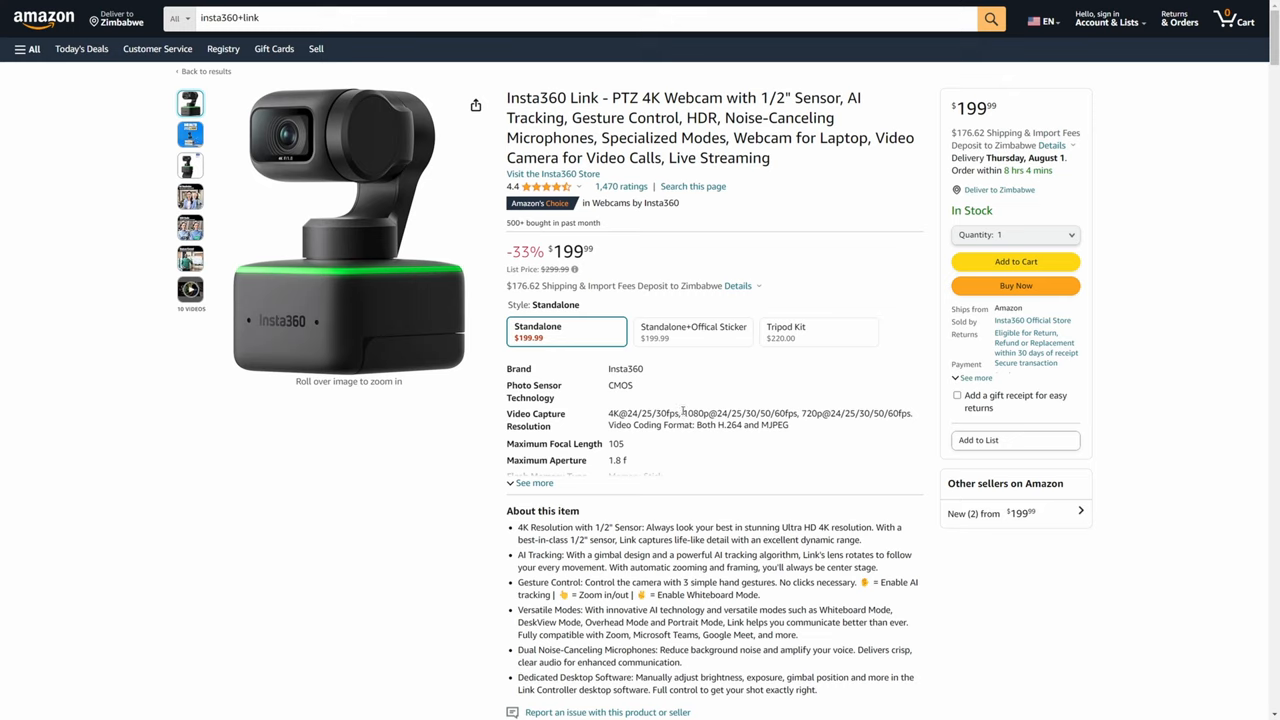
mouse_move(672, 442)
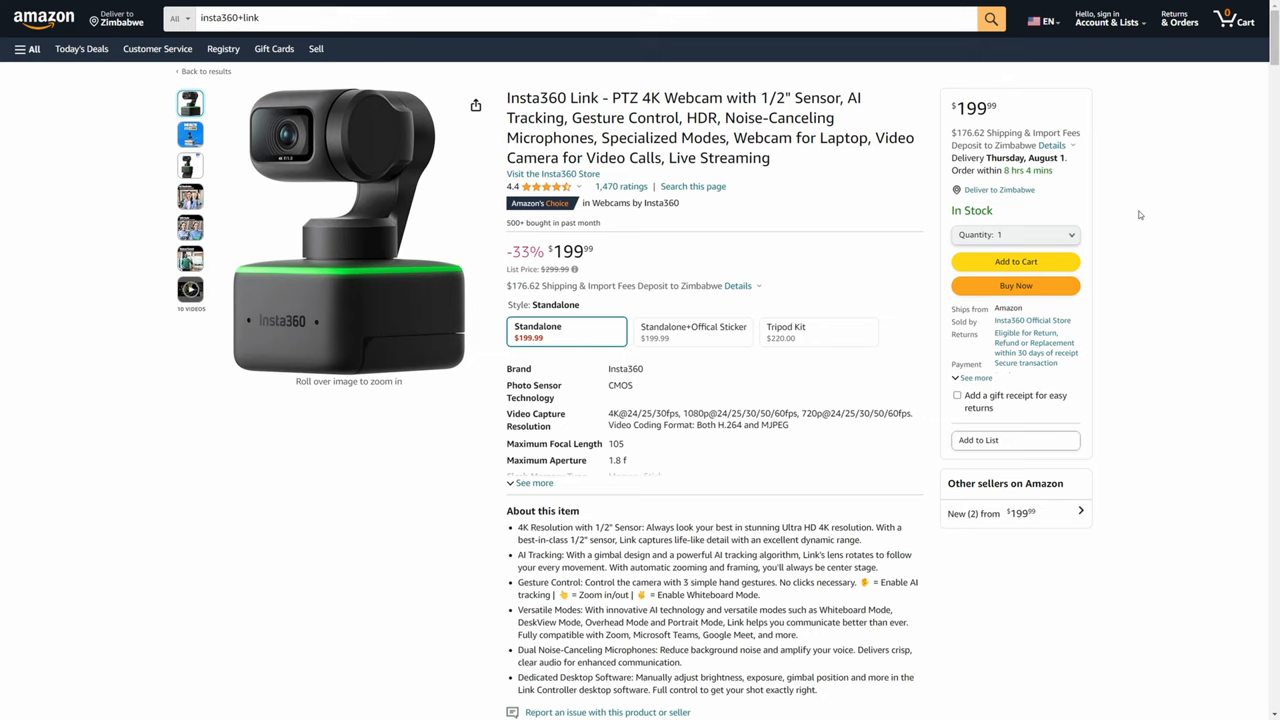
mouse_move(1160, 222)
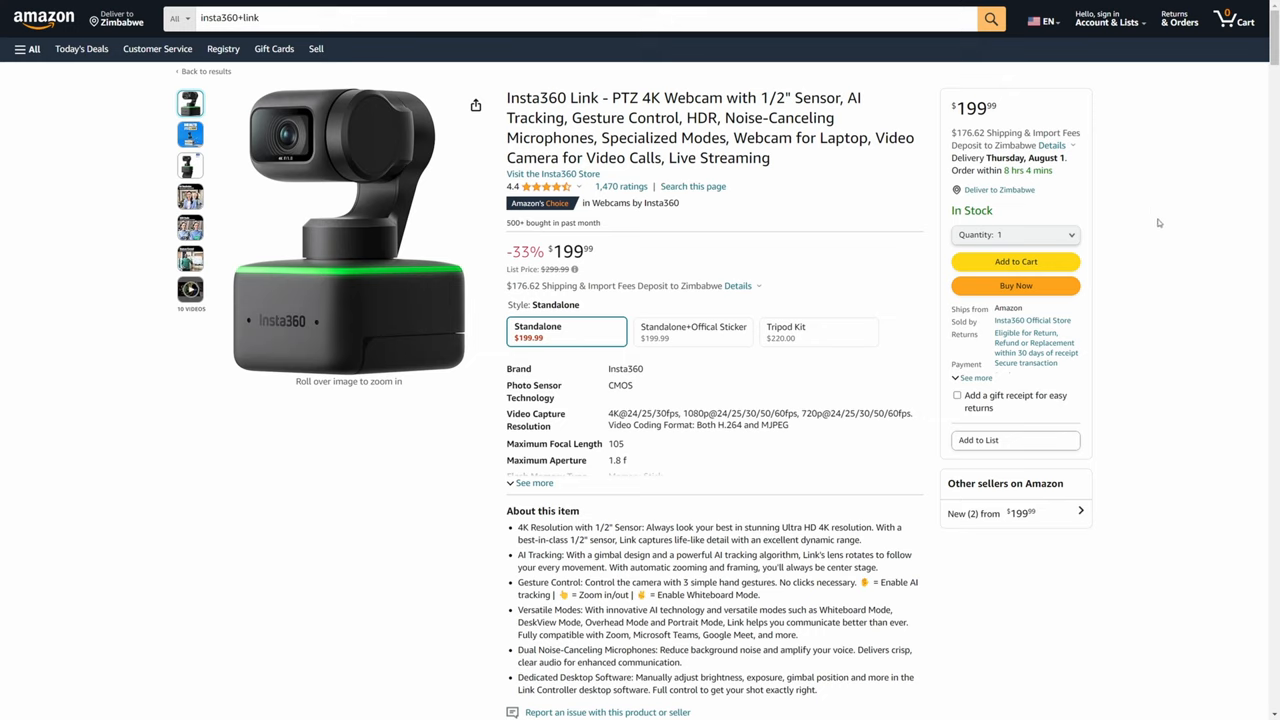
mouse_move(1156, 222)
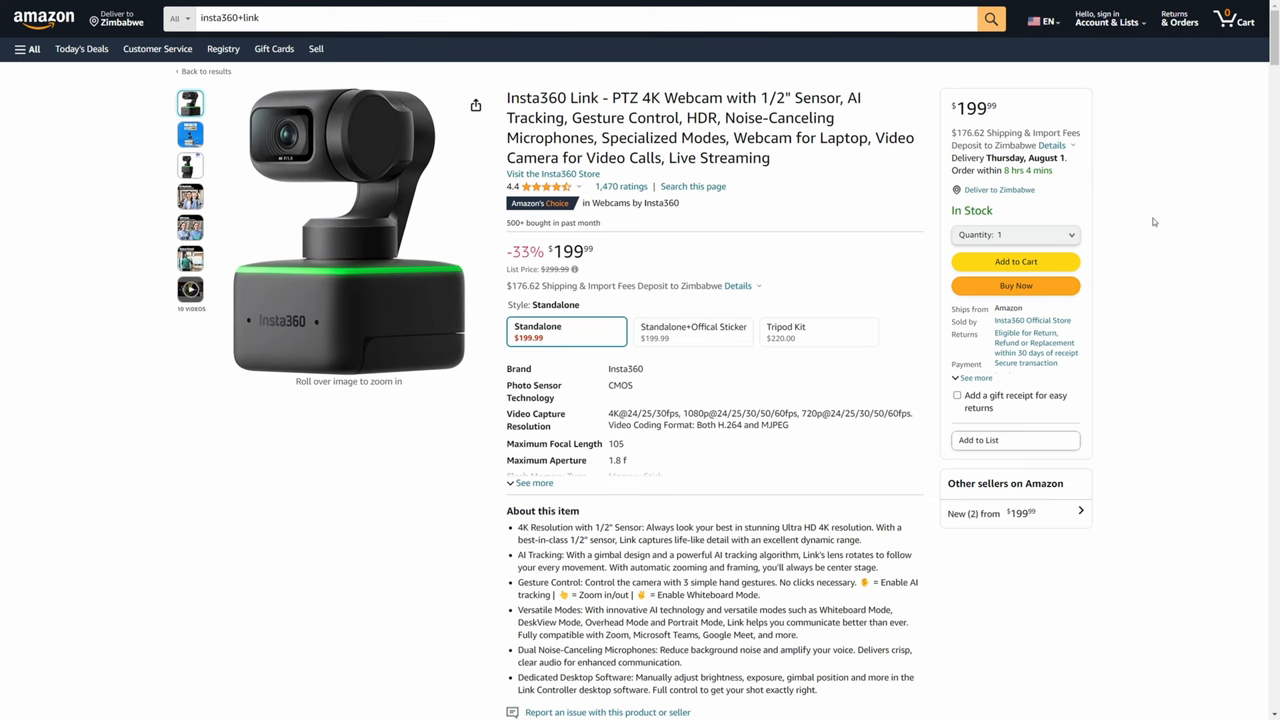
scroll("down", 3)
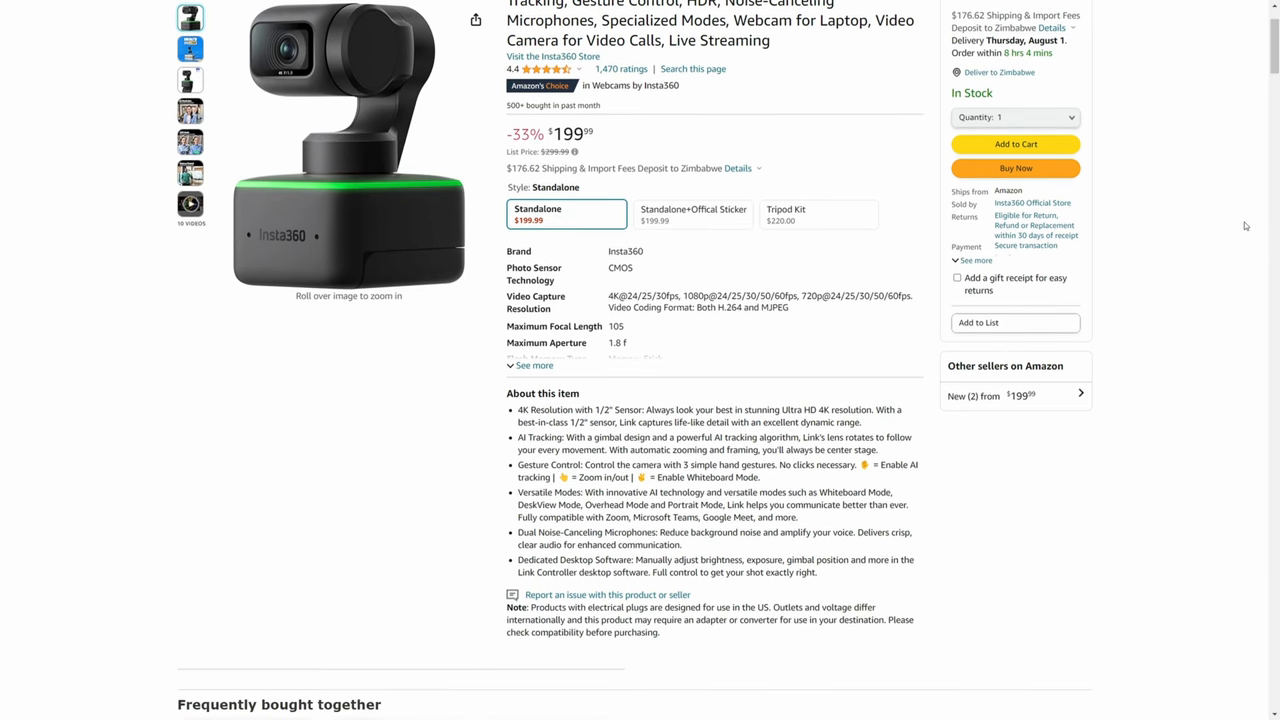
scroll("up", 3)
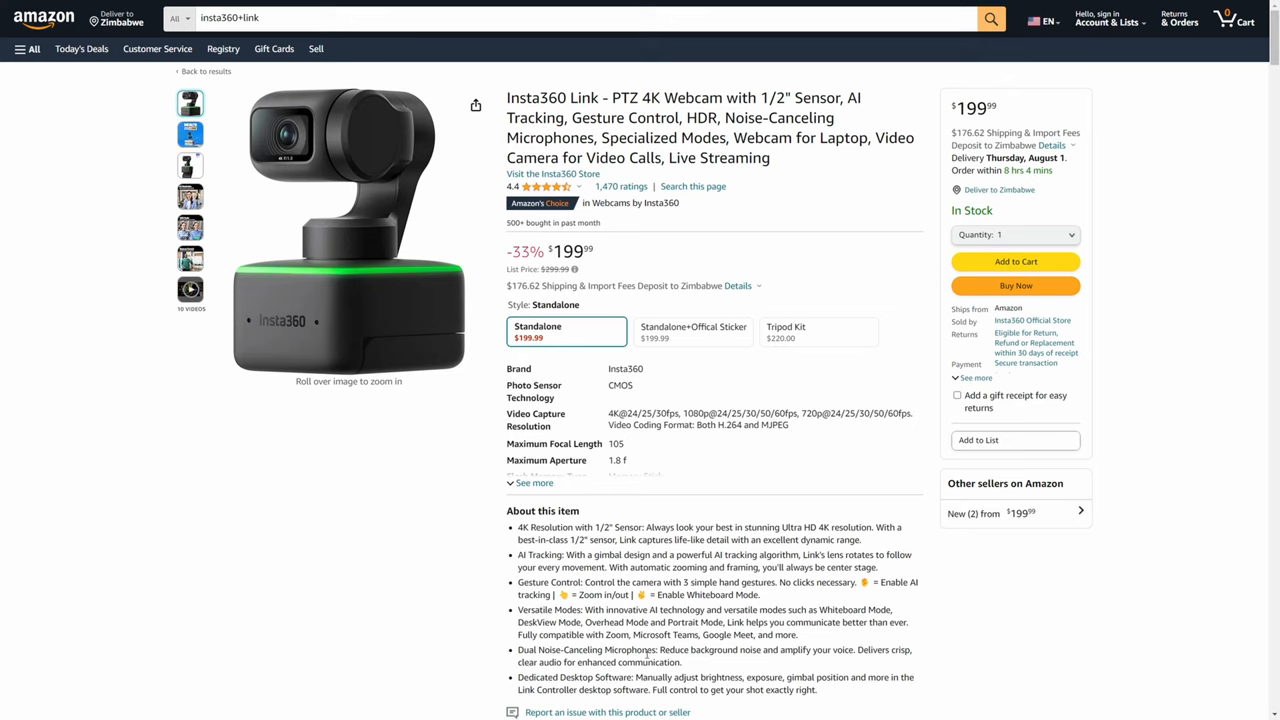
mouse_move(352, 538)
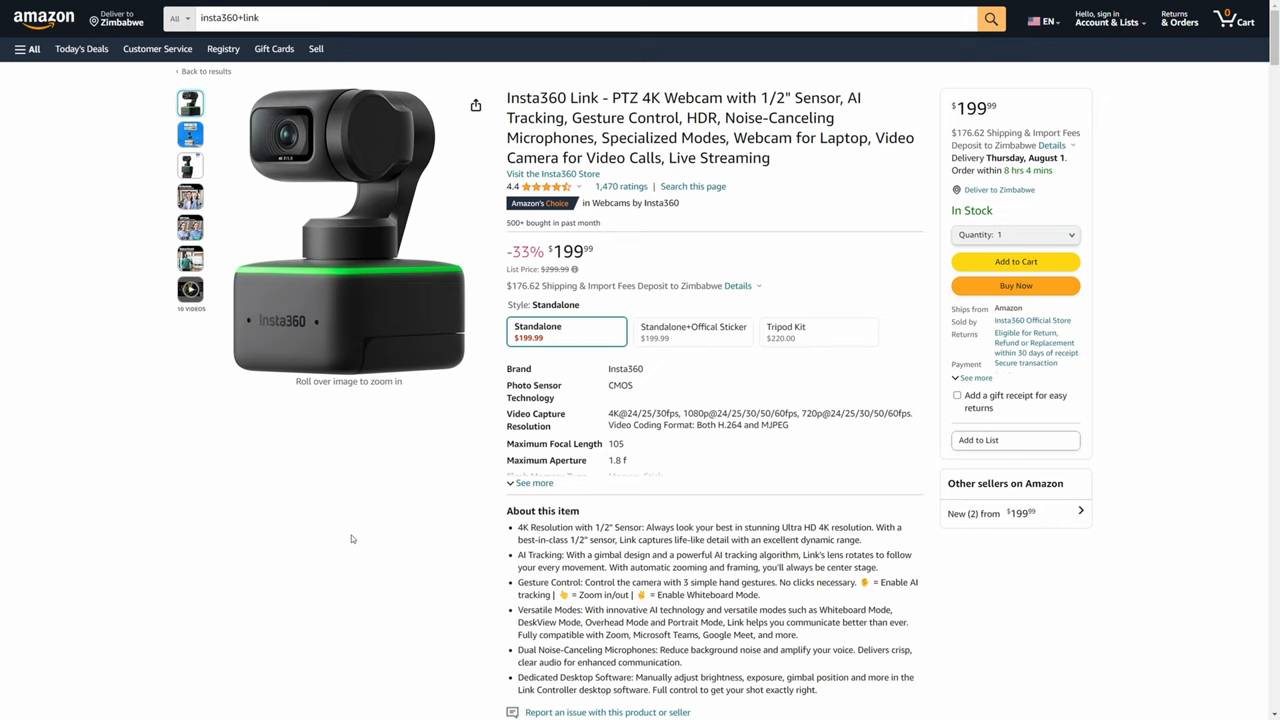
Bring the Insta360 Care and extended warranty add-ons into view
scroll("down", 3)
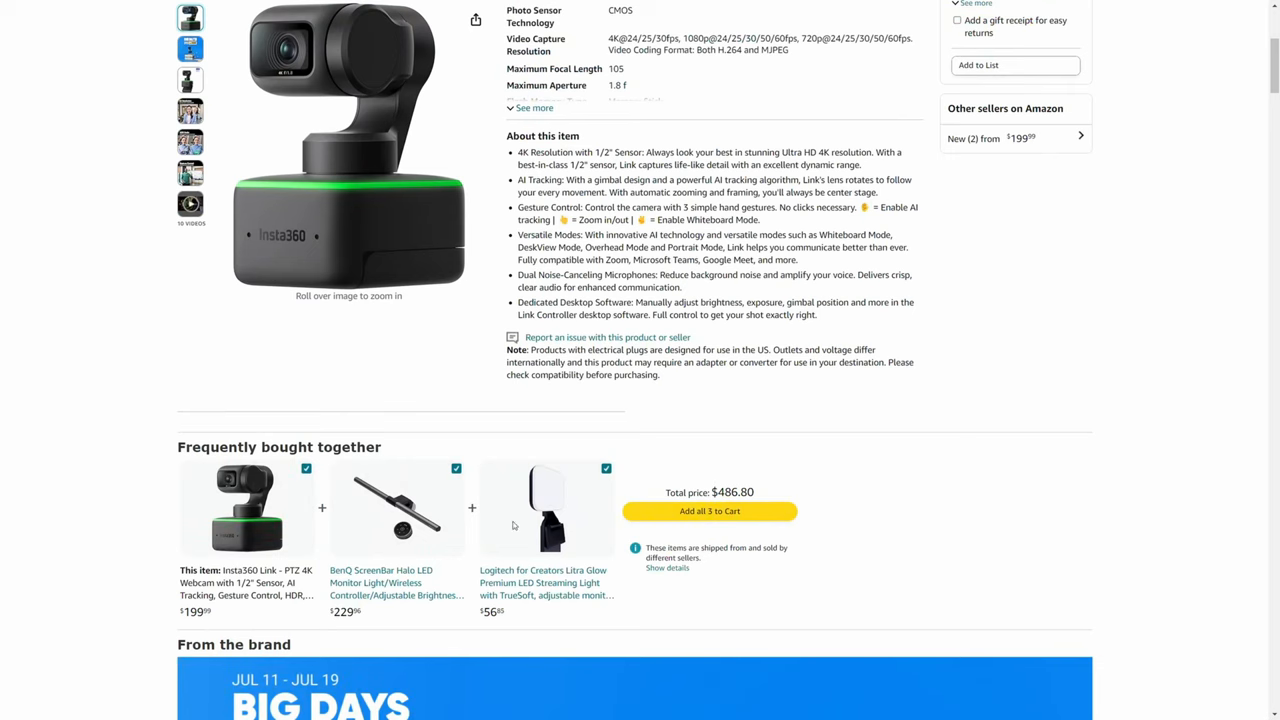
mouse_move(1092, 526)
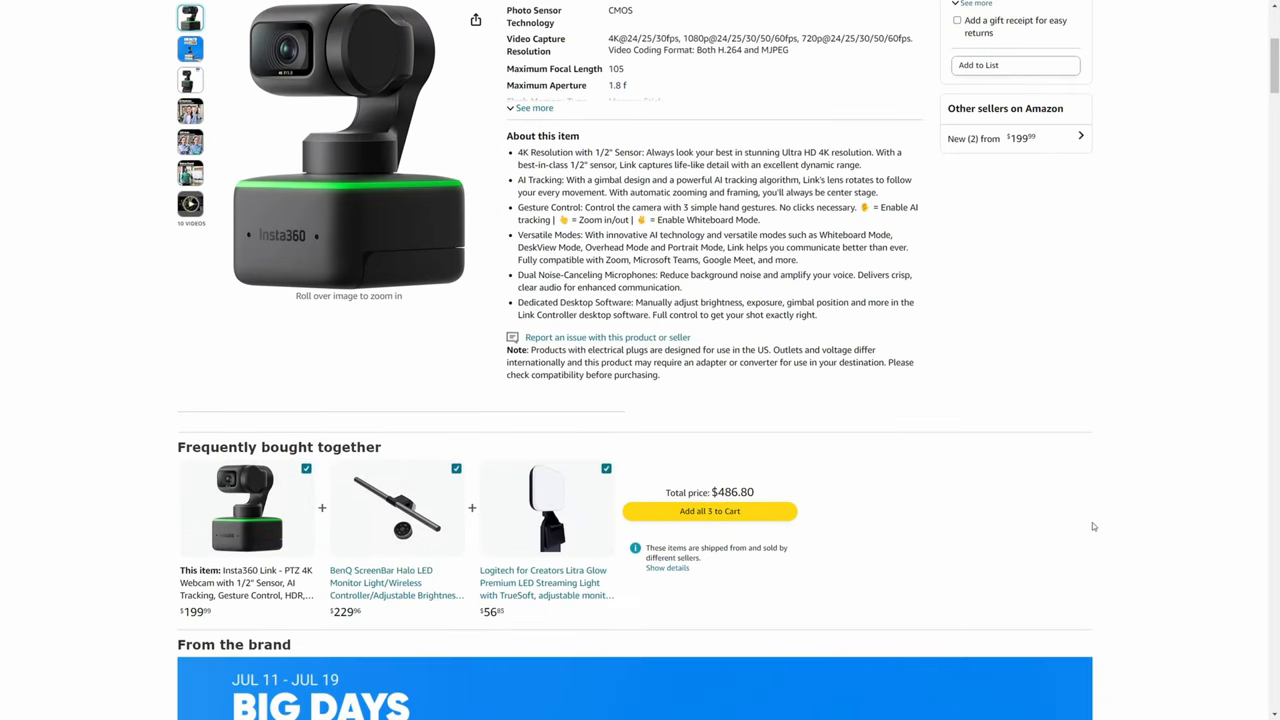
scroll("down", 3)
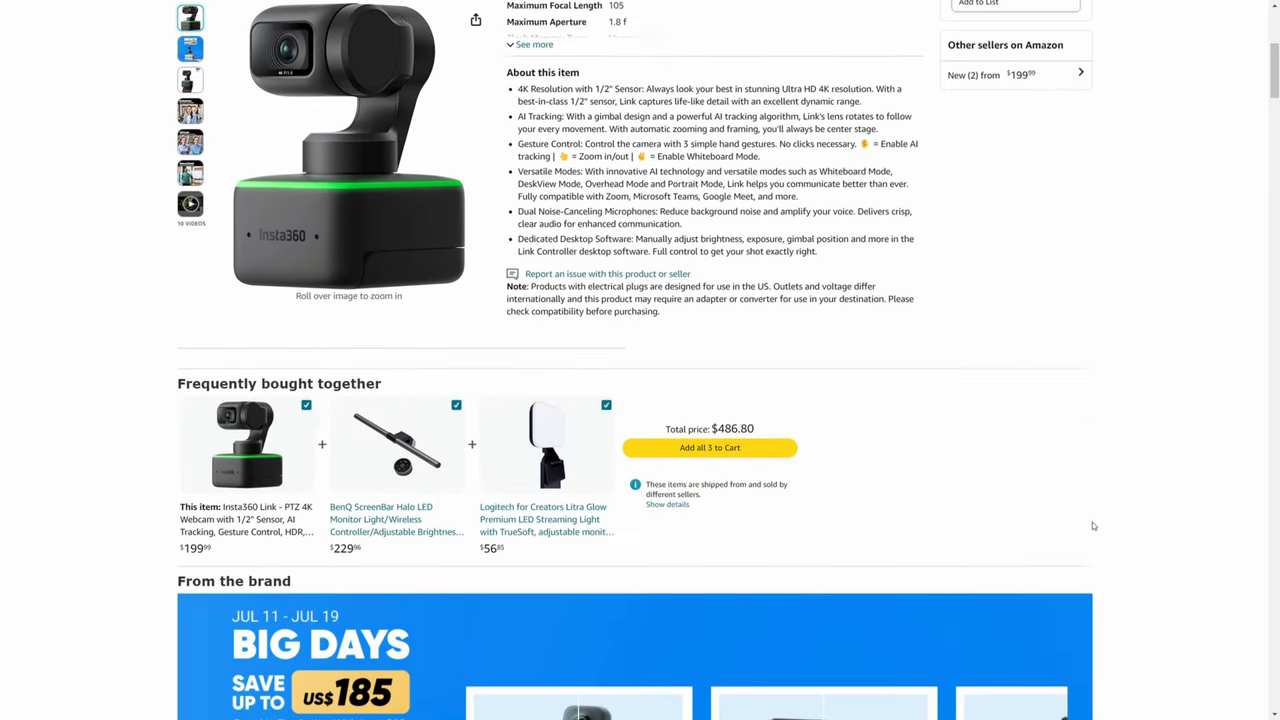
scroll("up", 3)
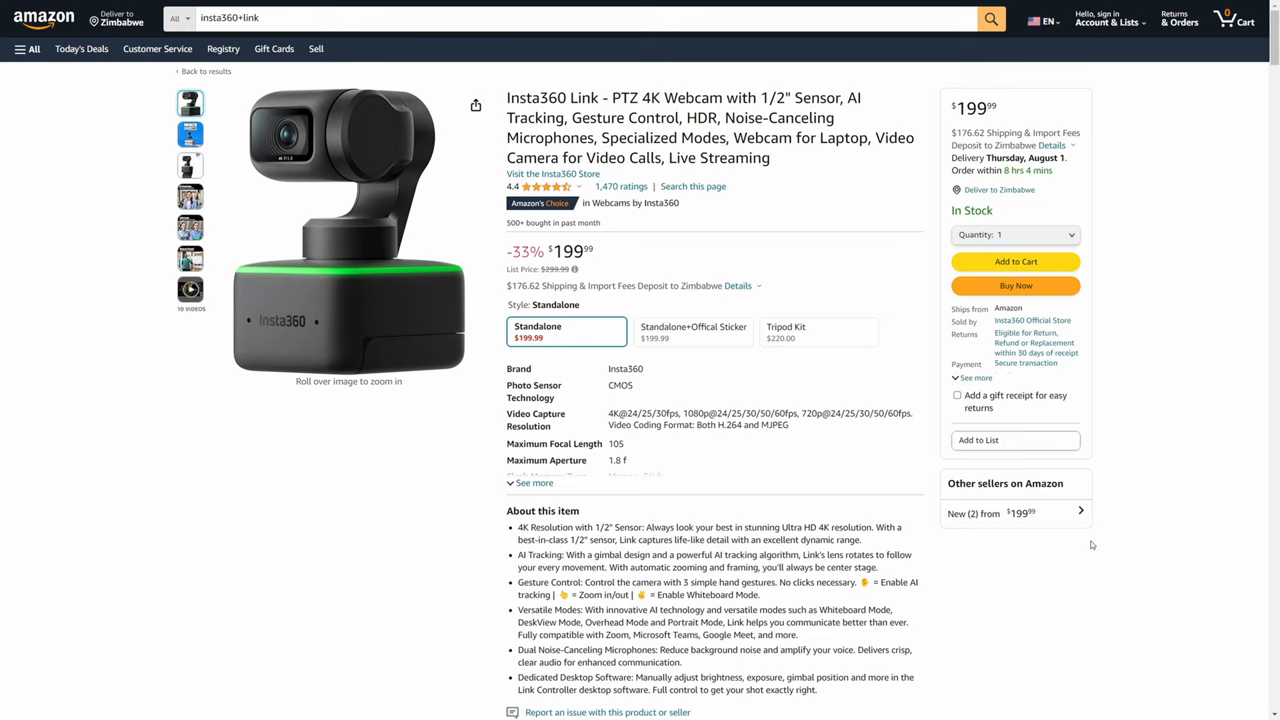
mouse_move(548, 300)
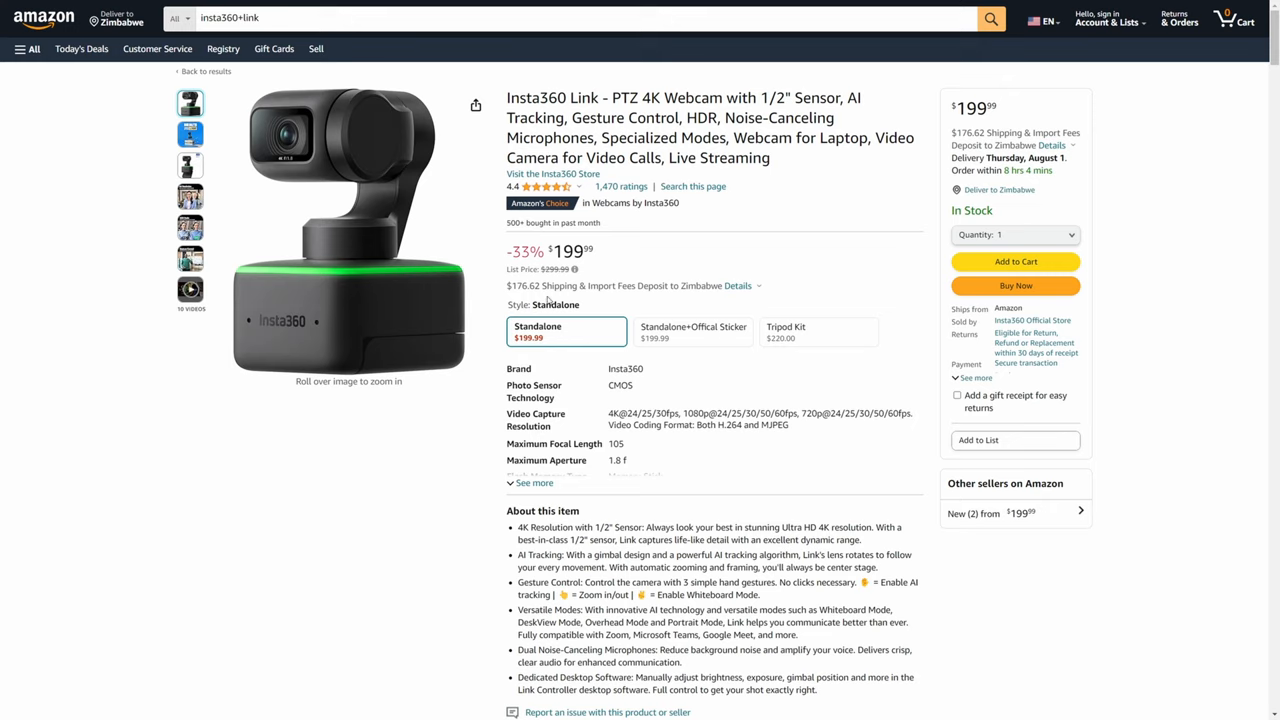
mouse_move(648, 260)
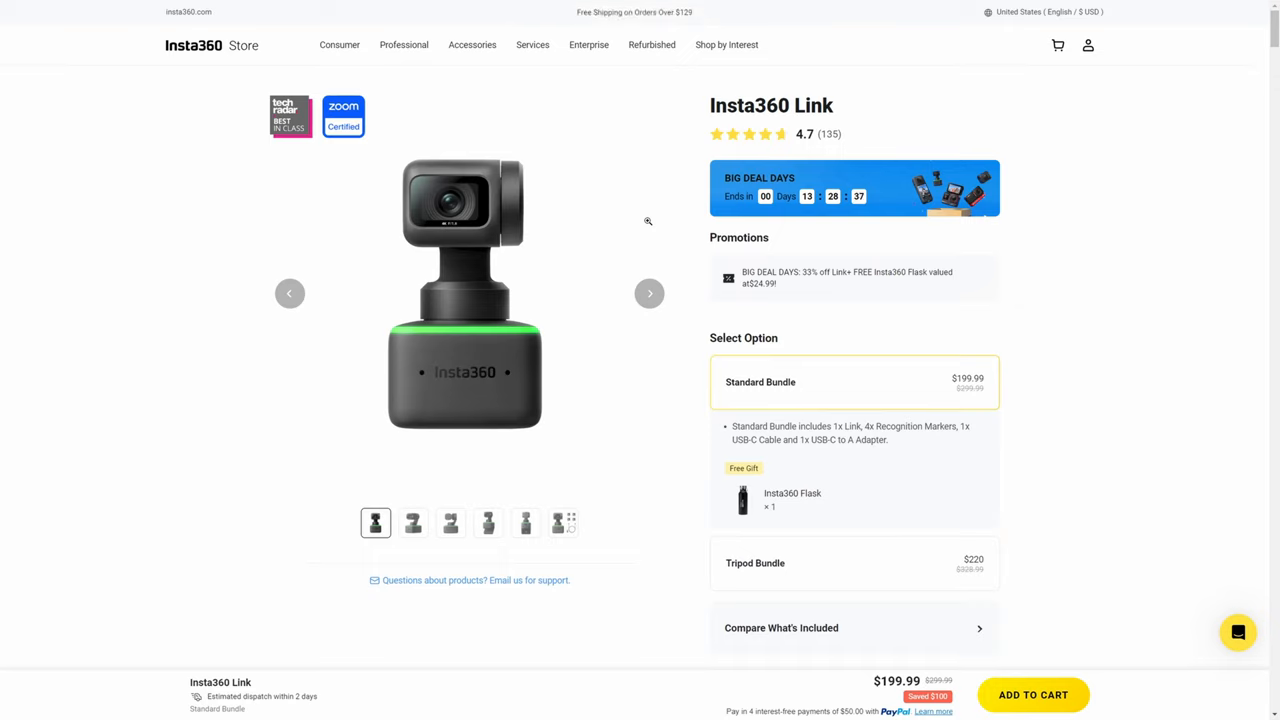
scroll("down", 3)
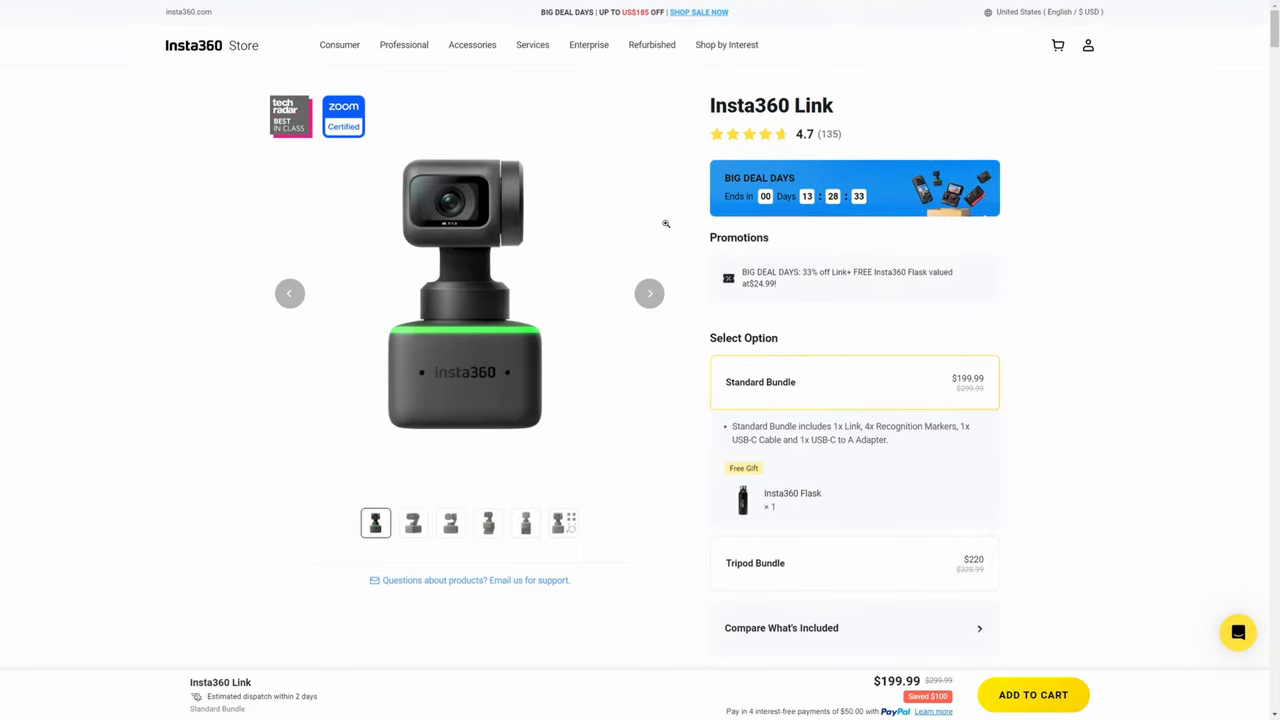
scroll("down", 3)
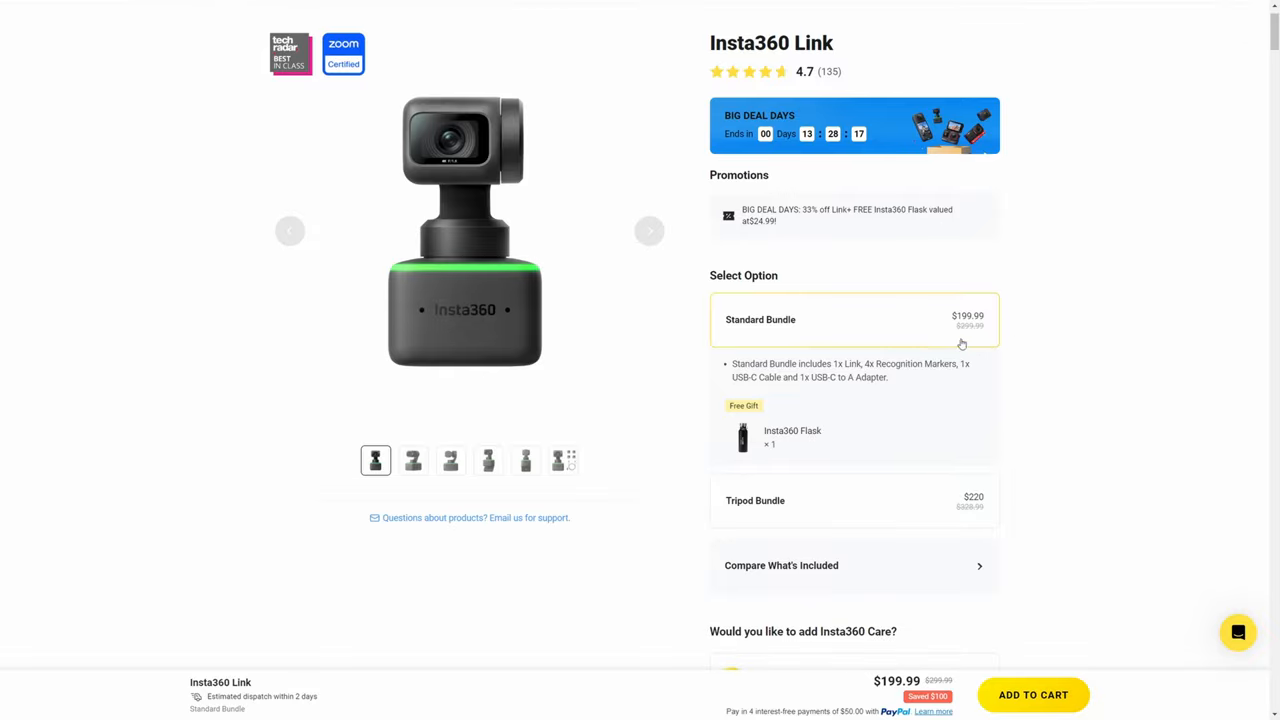
mouse_move(1024, 318)
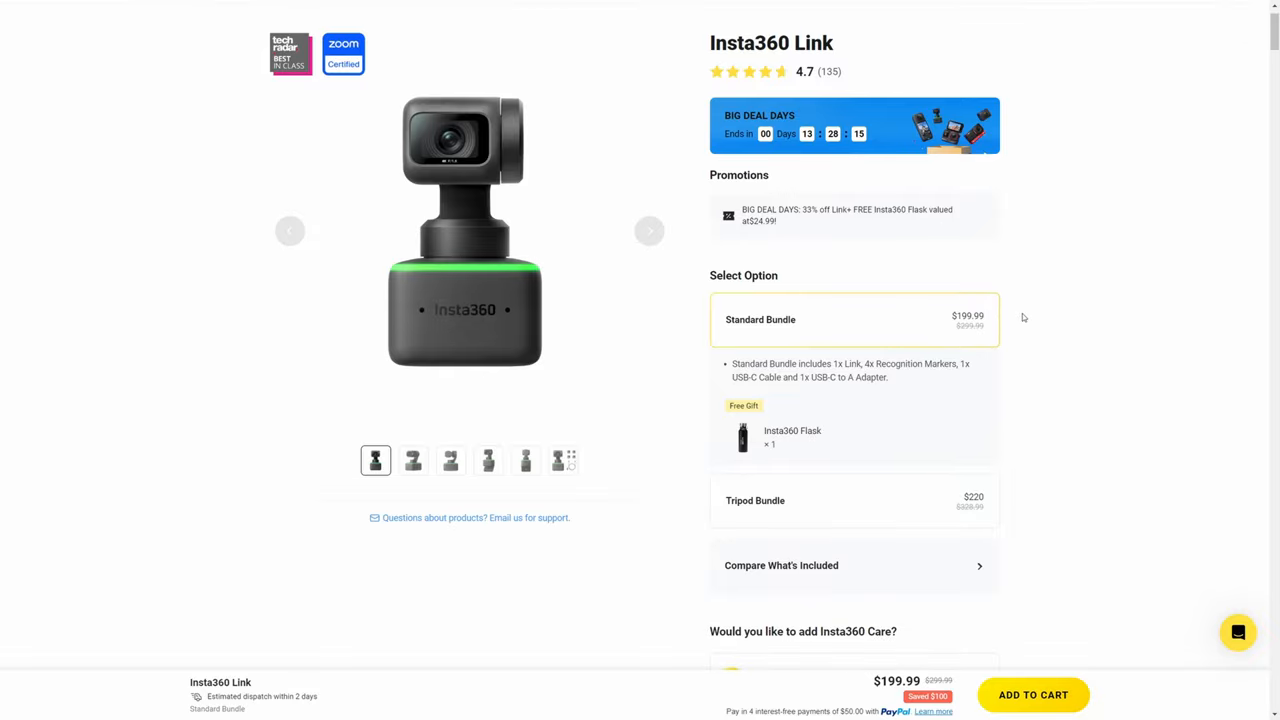
mouse_move(764, 432)
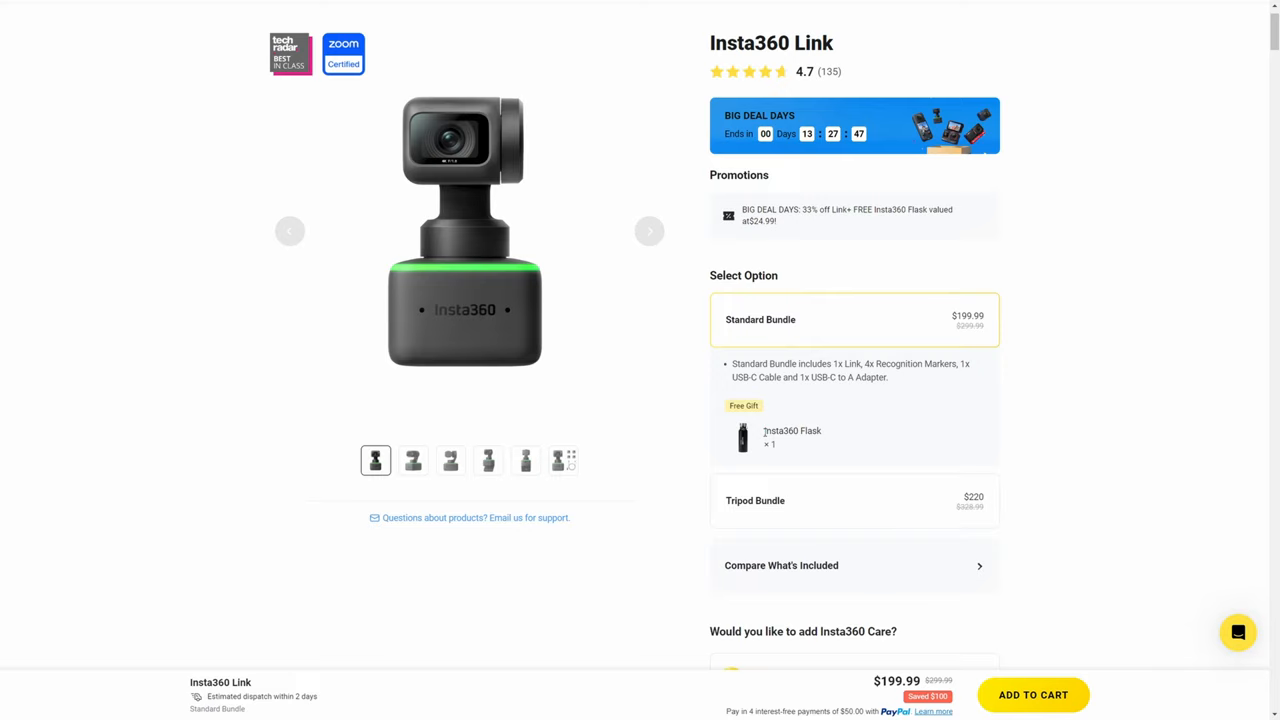
mouse_move(834, 494)
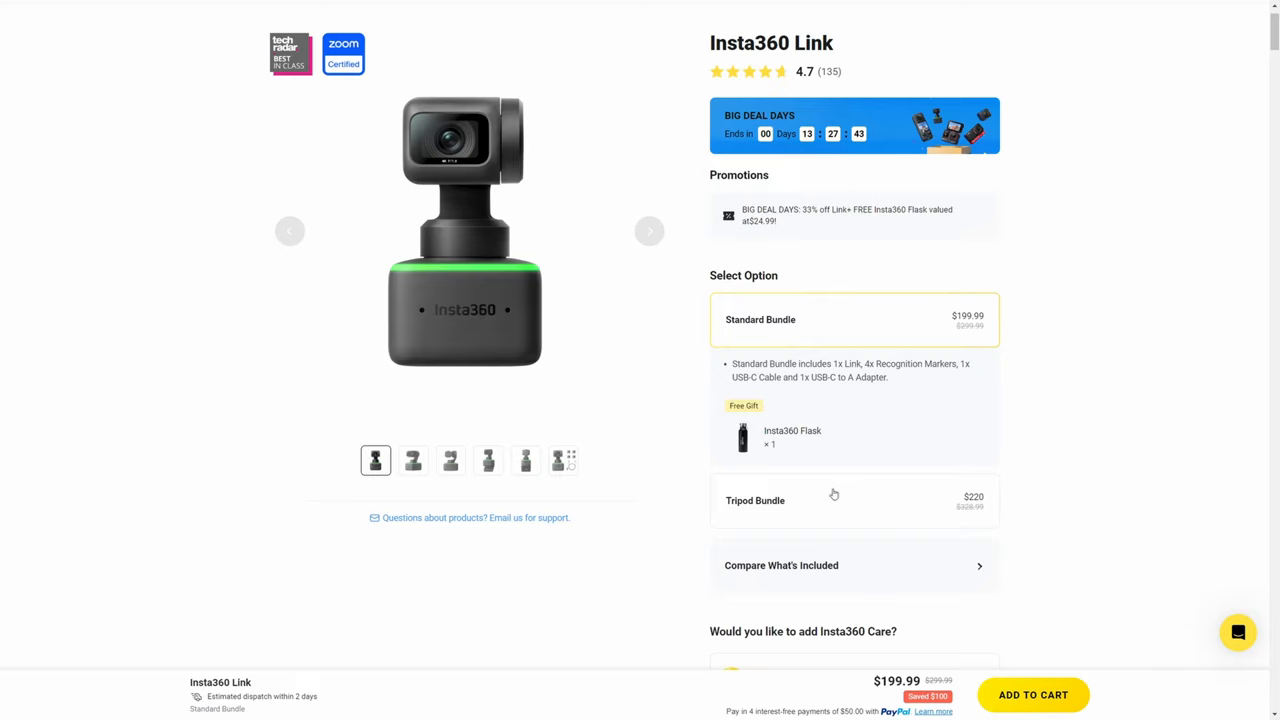
mouse_move(898, 414)
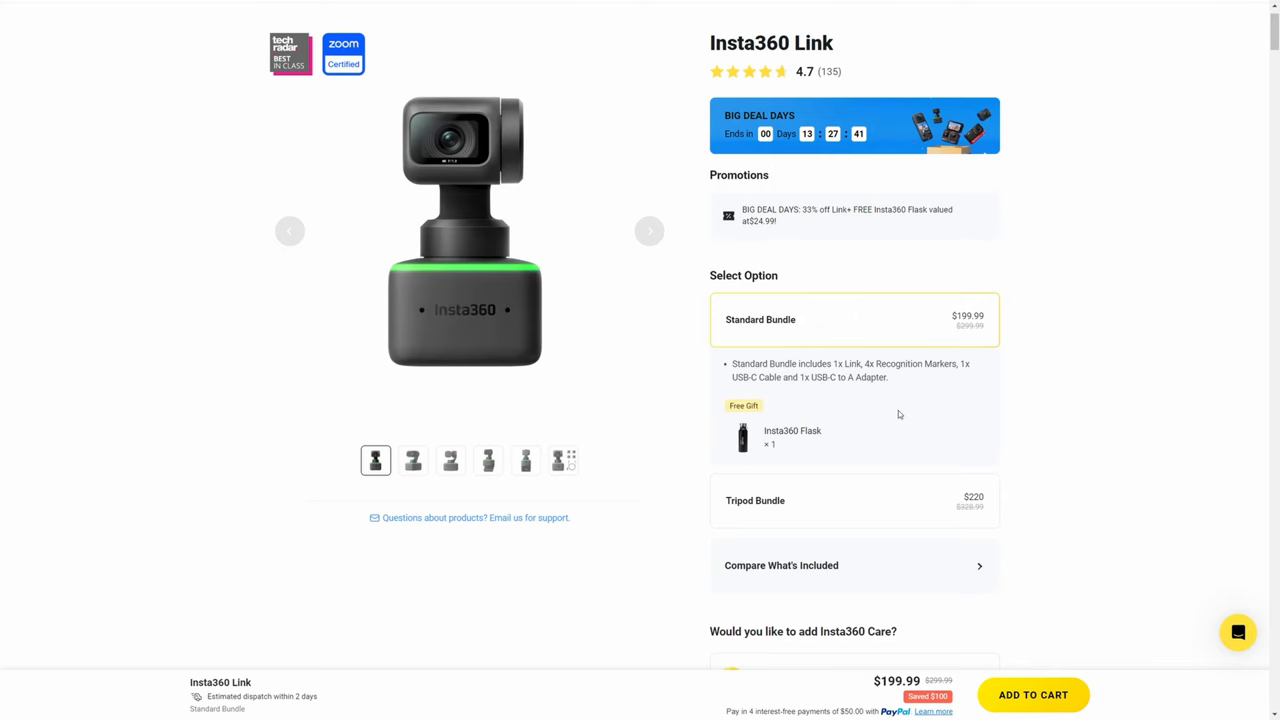
scroll("down", 3)
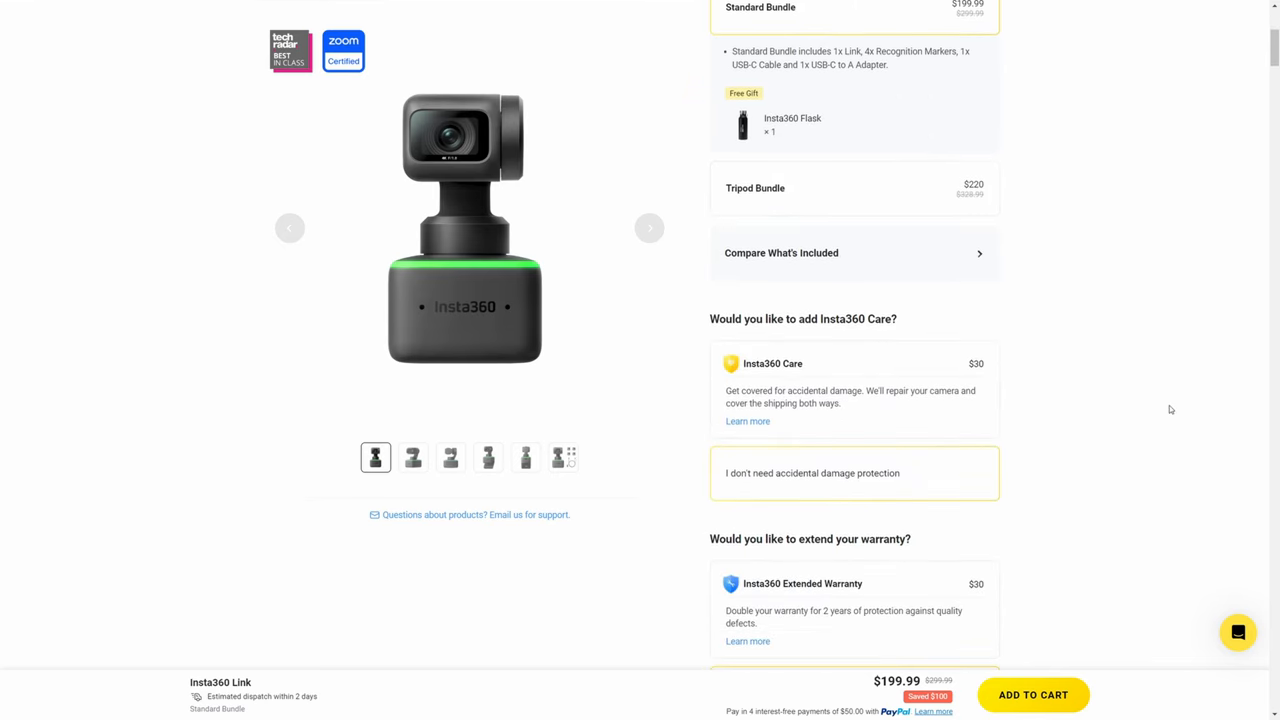
scroll("down", 3)
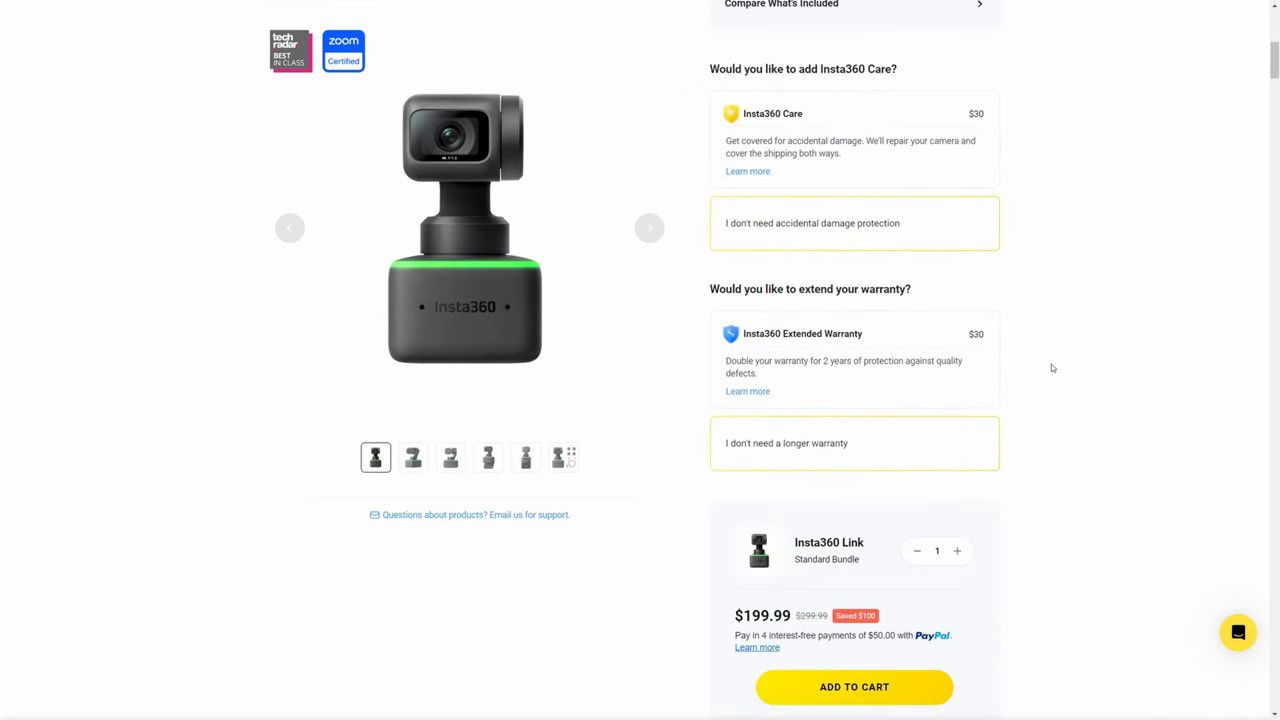
mouse_move(1000, 388)
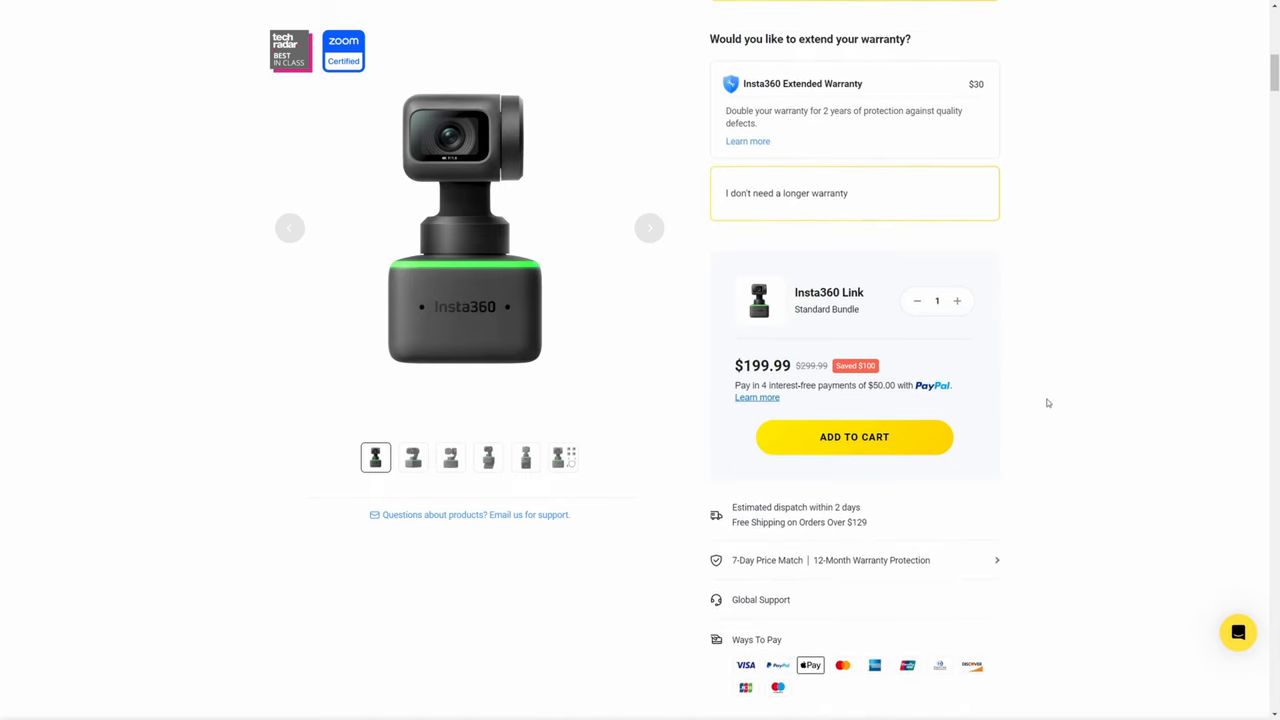
mouse_move(1034, 356)
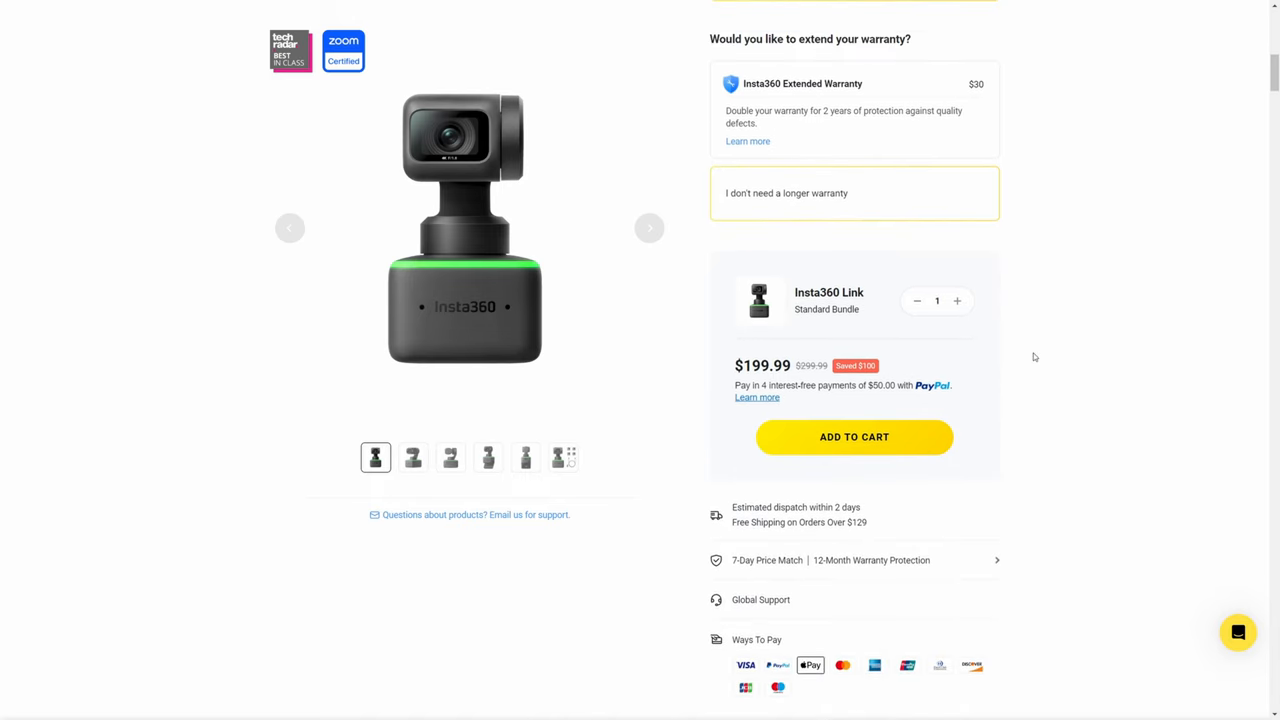
mouse_move(1132, 532)
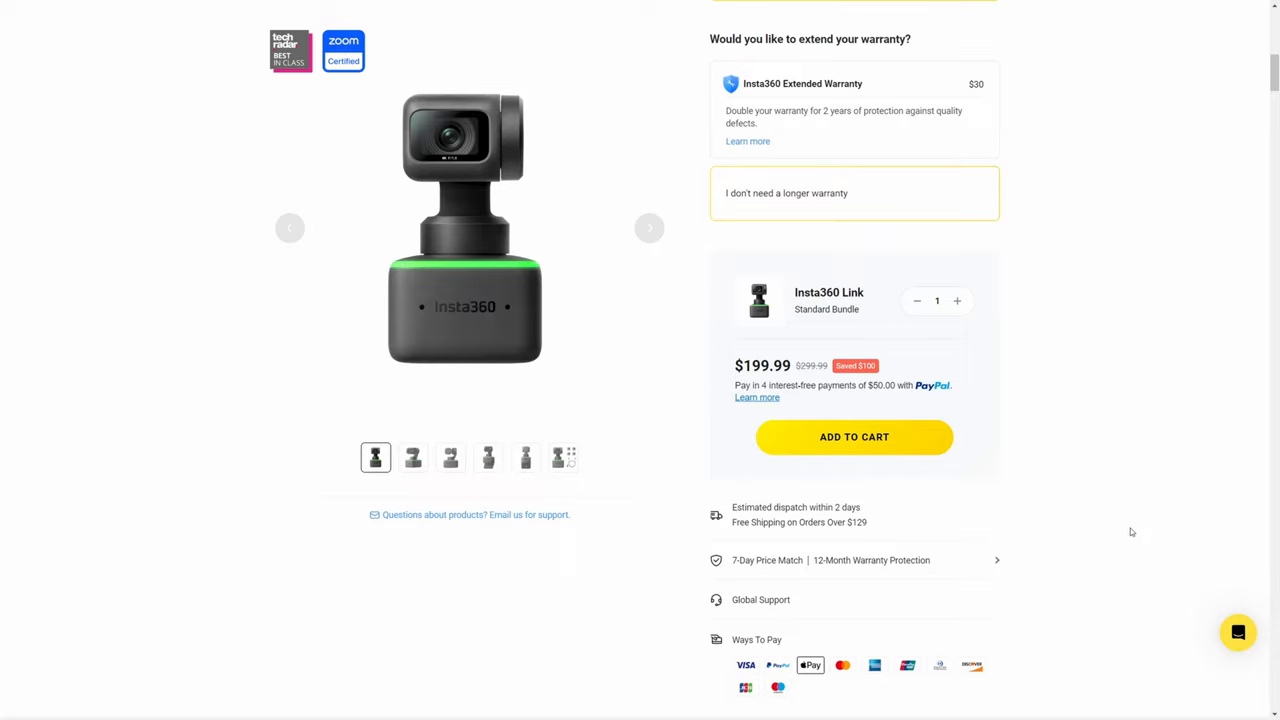
mouse_move(1118, 506)
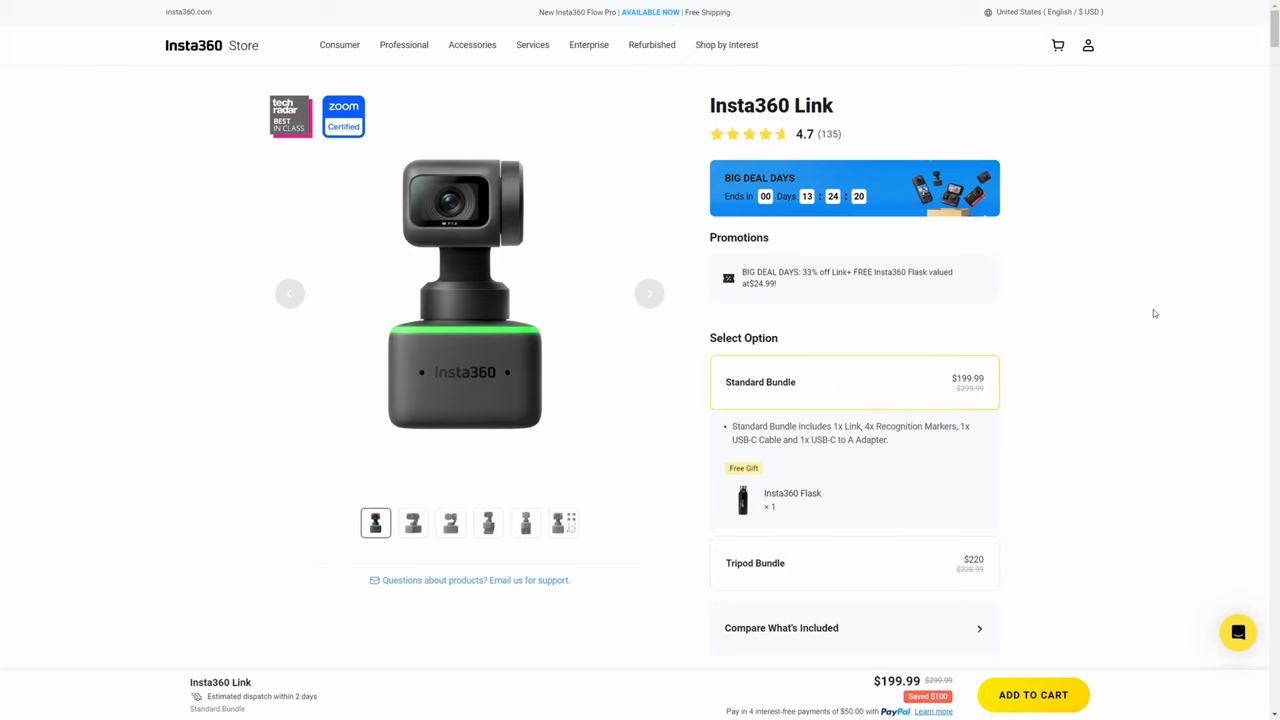
scroll("down", 3)
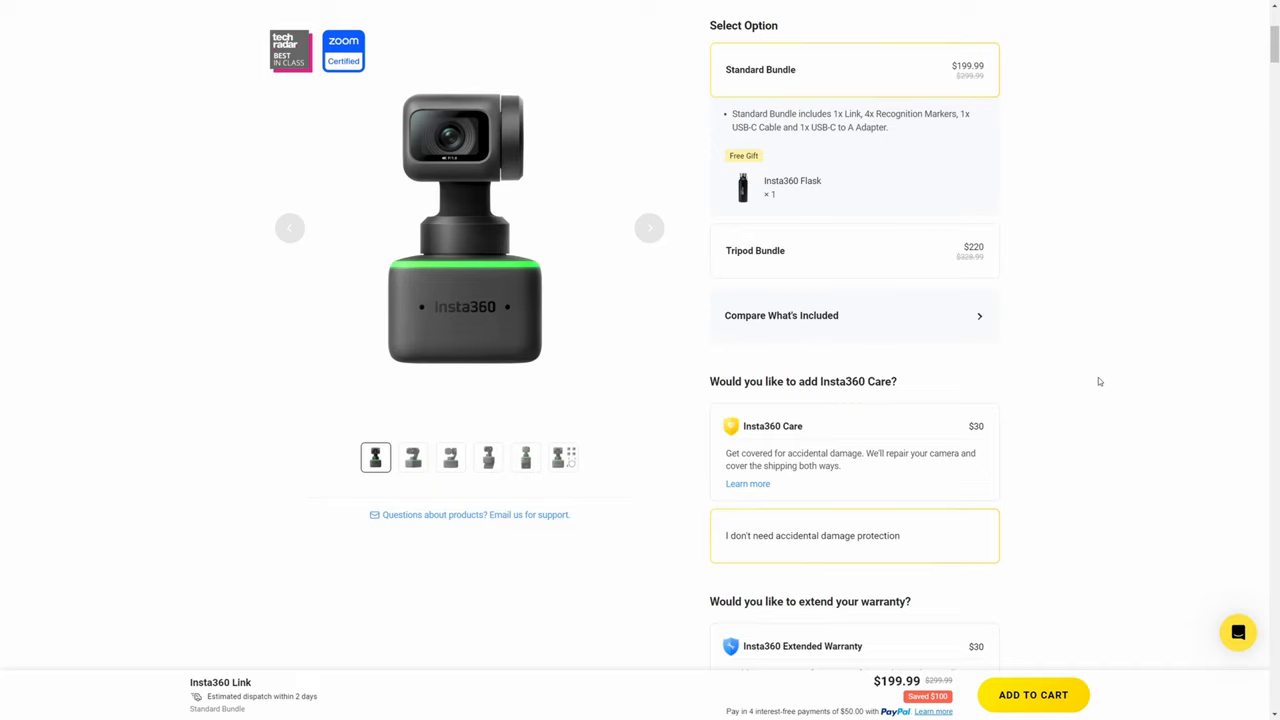
scroll("down", 3)
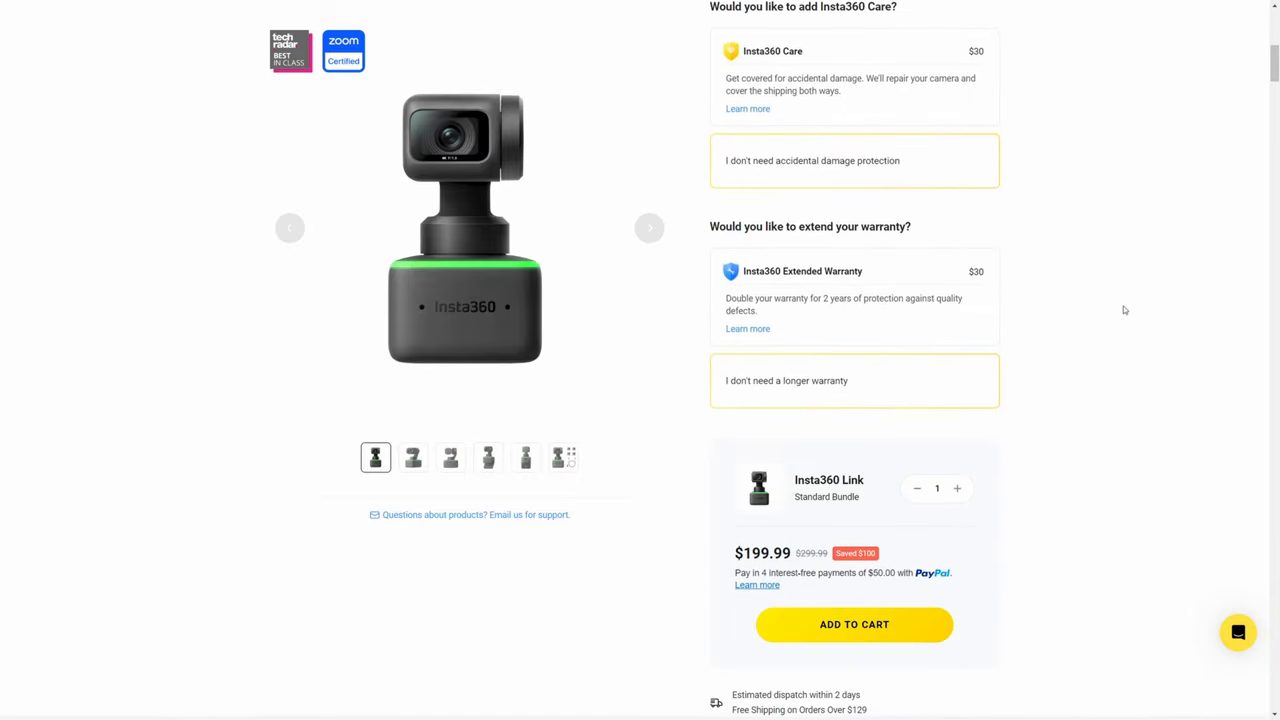
scroll("up", 3)
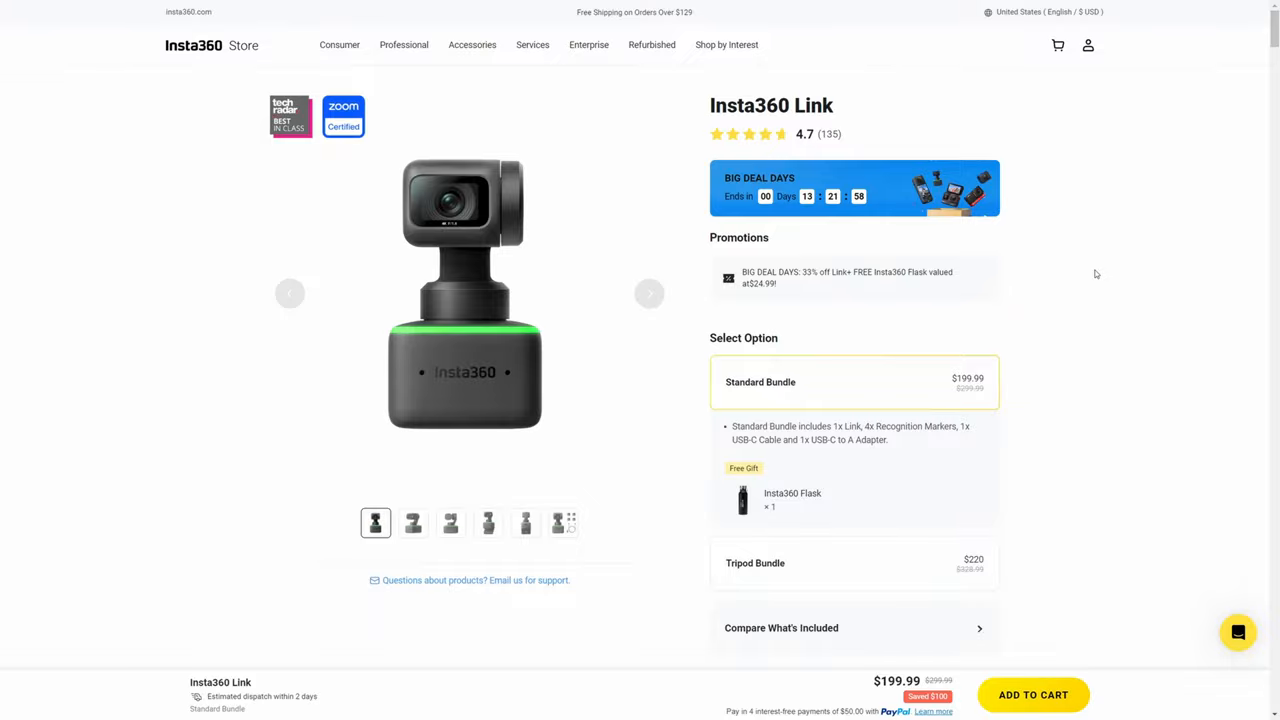
scroll("down", 3)
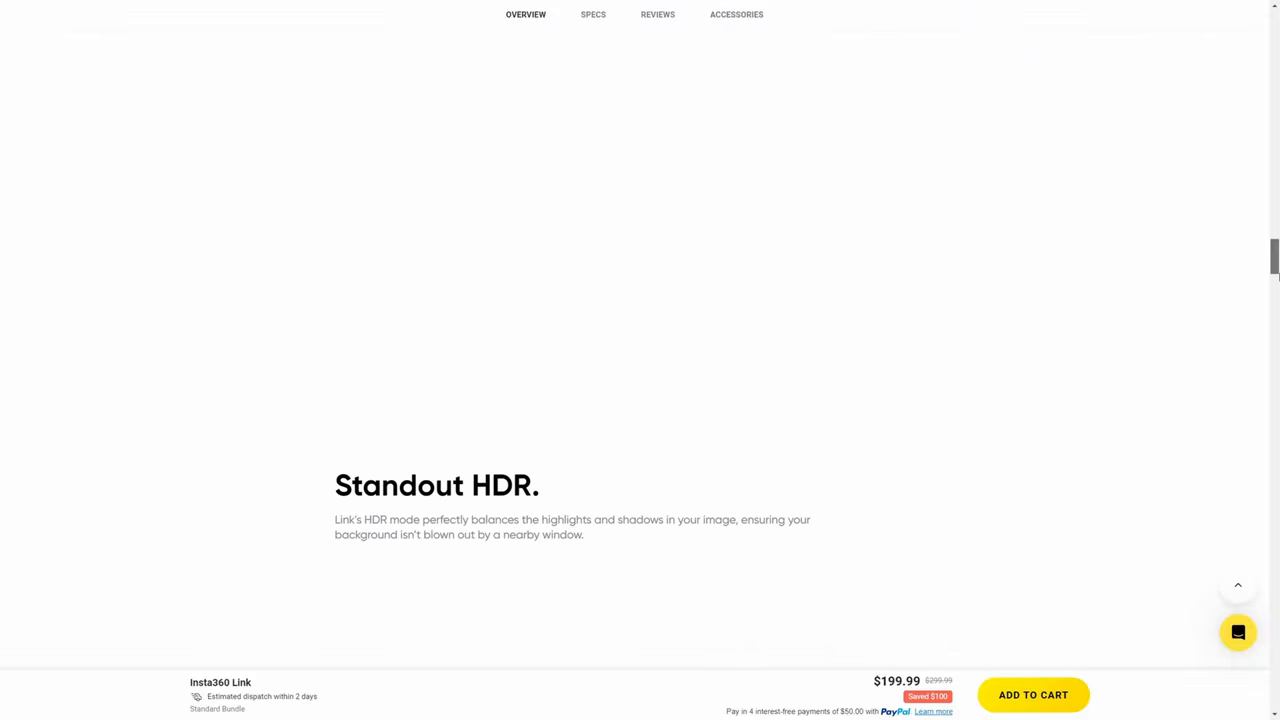
scroll("up", 3)
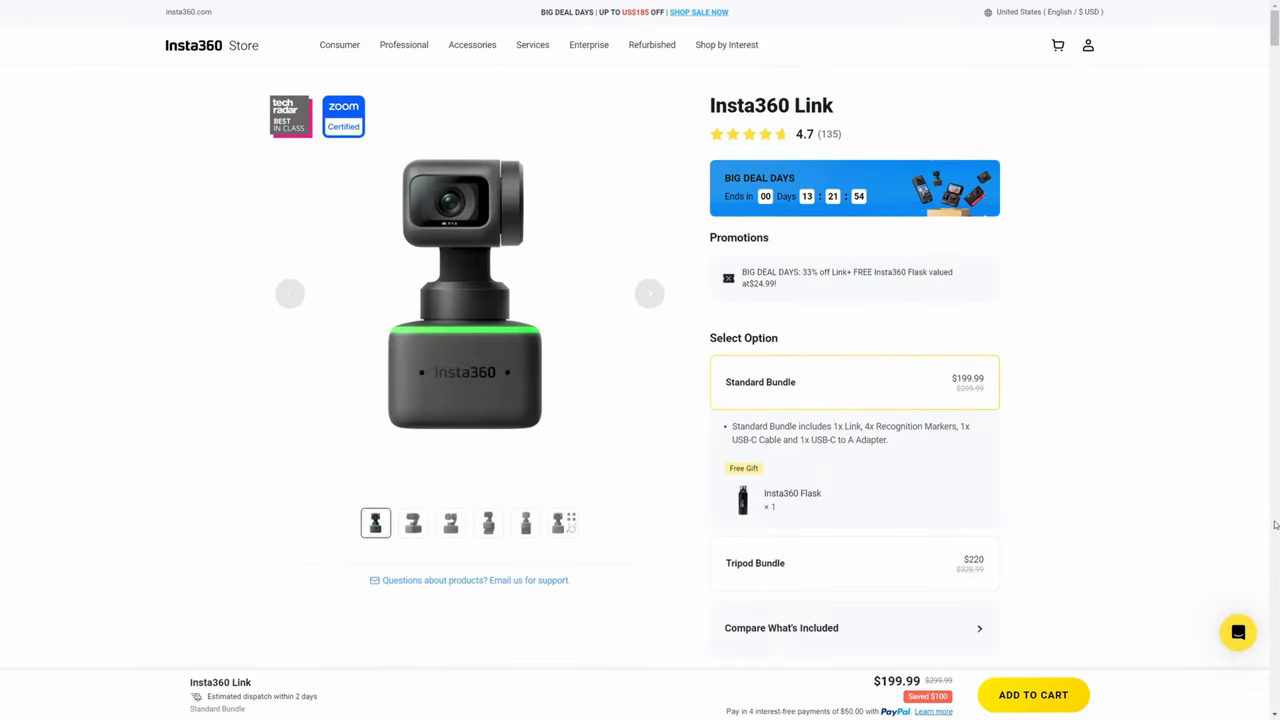
mouse_move(1240, 512)
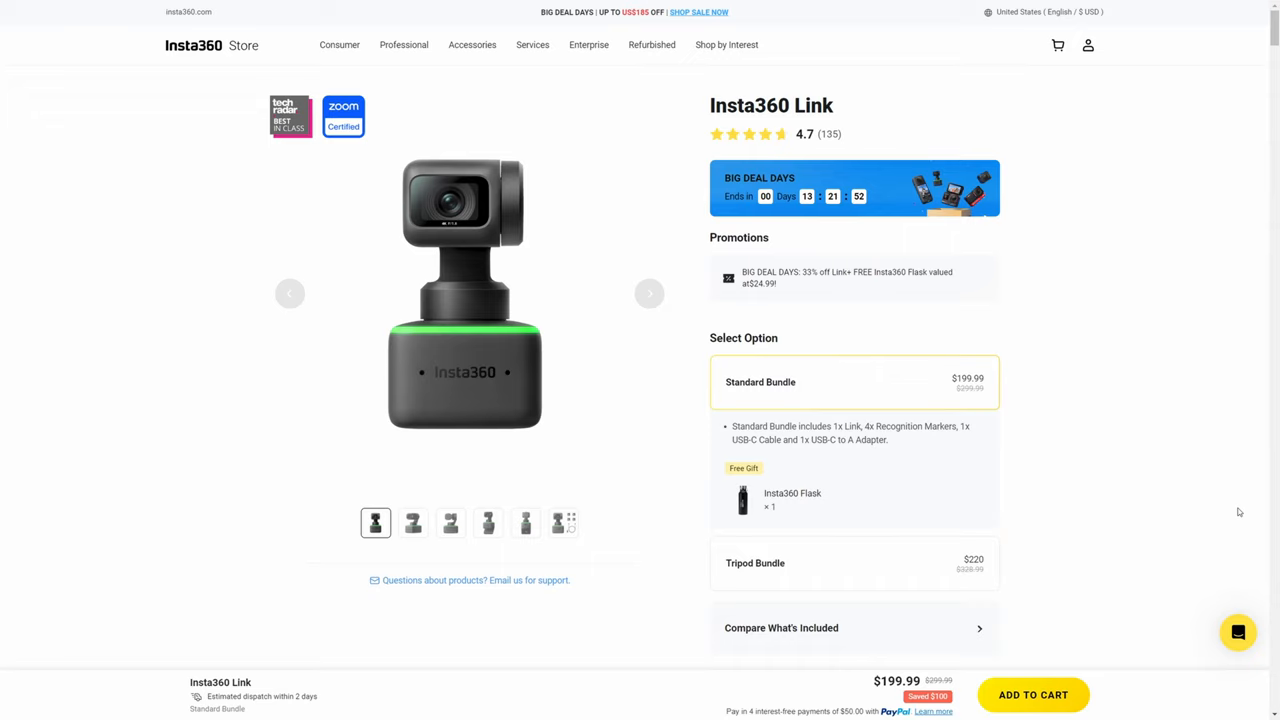